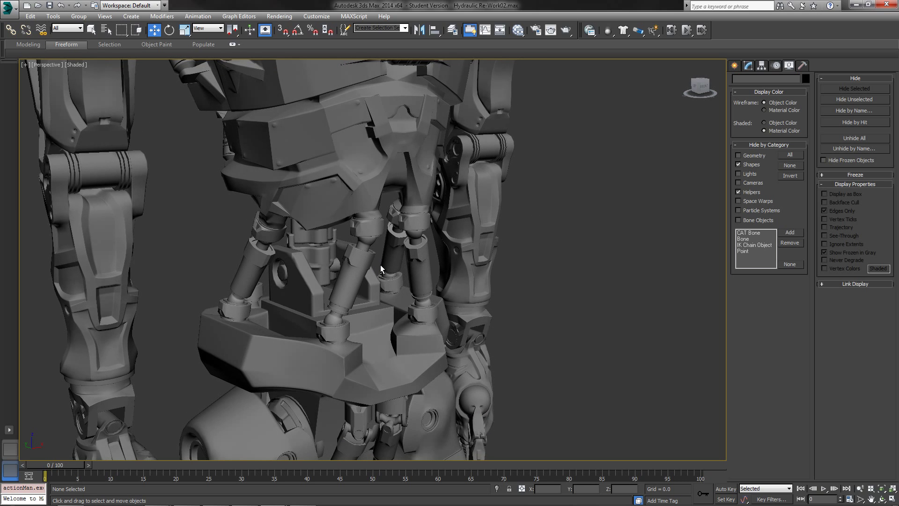
# Step: Test the finished robot's pistons by pulling its torso link, then switch to the hydraulic rigging tutorial scene
pyautogui.click(373, 229)
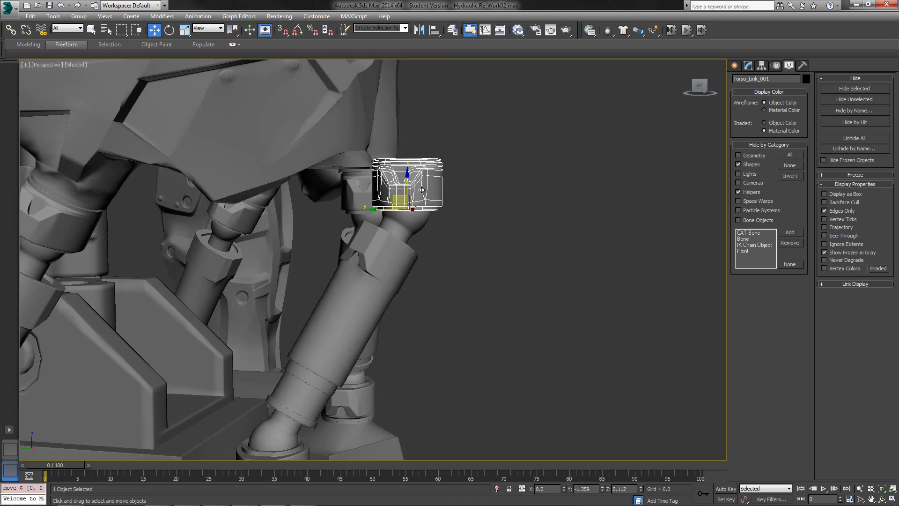
pyautogui.moveTo(407, 184); pyautogui.dragTo(647, 86)
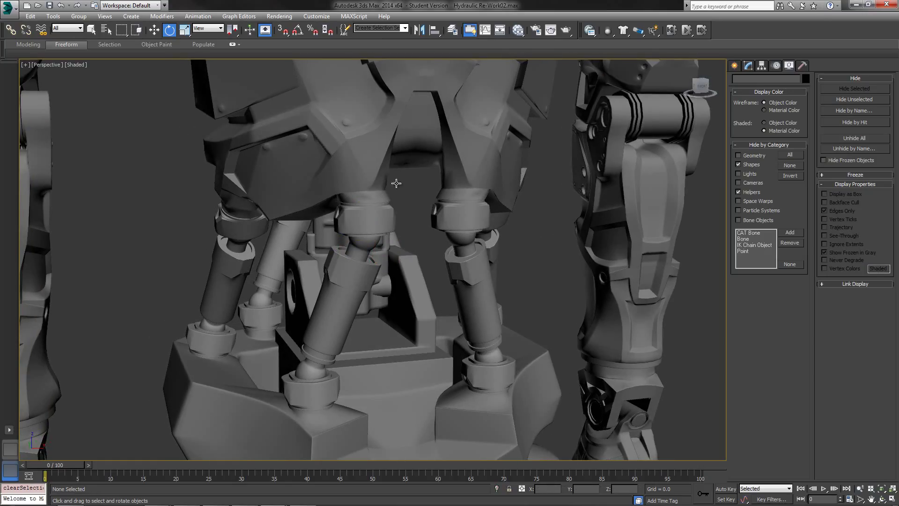
pyautogui.moveTo(854, 6)
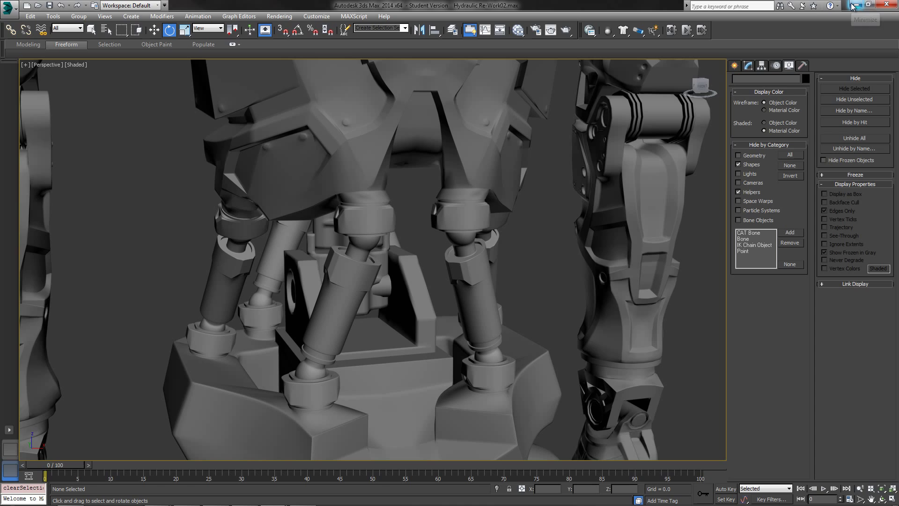
pyautogui.moveTo(854, 6)
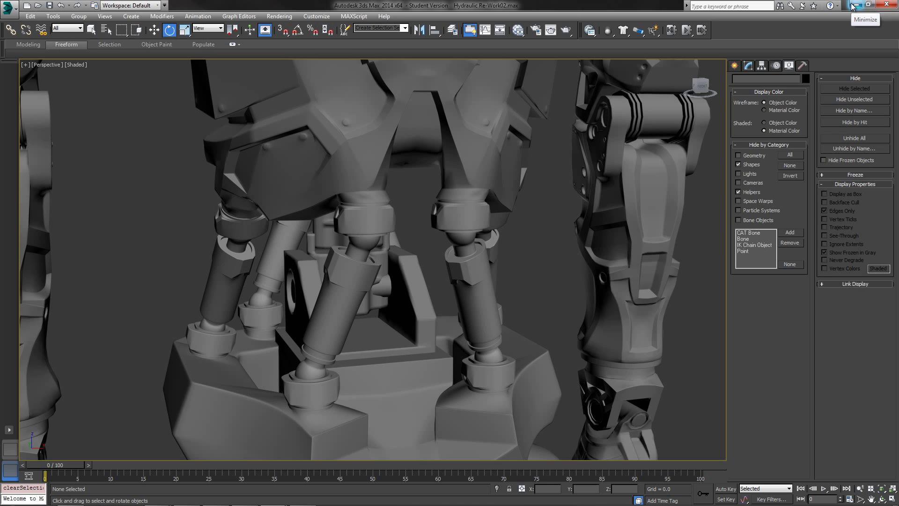
pyautogui.click(853, 5)
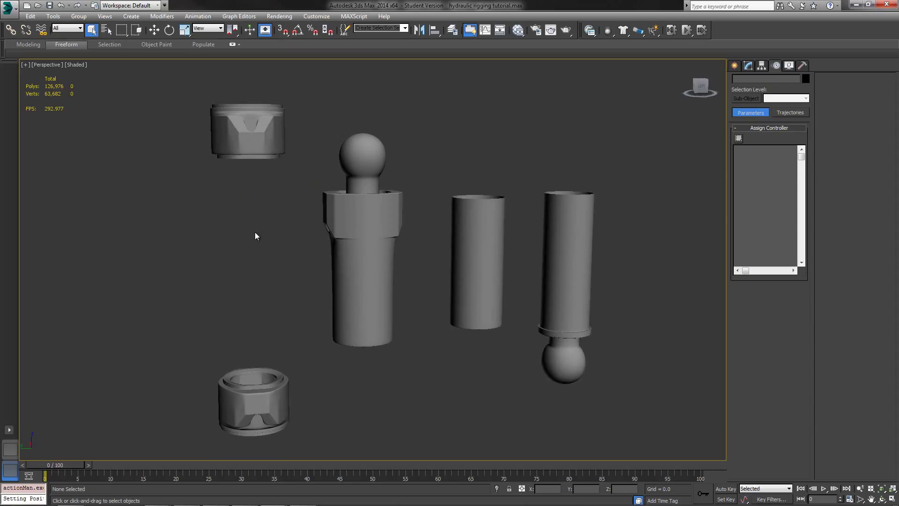
pyautogui.moveTo(238, 229)
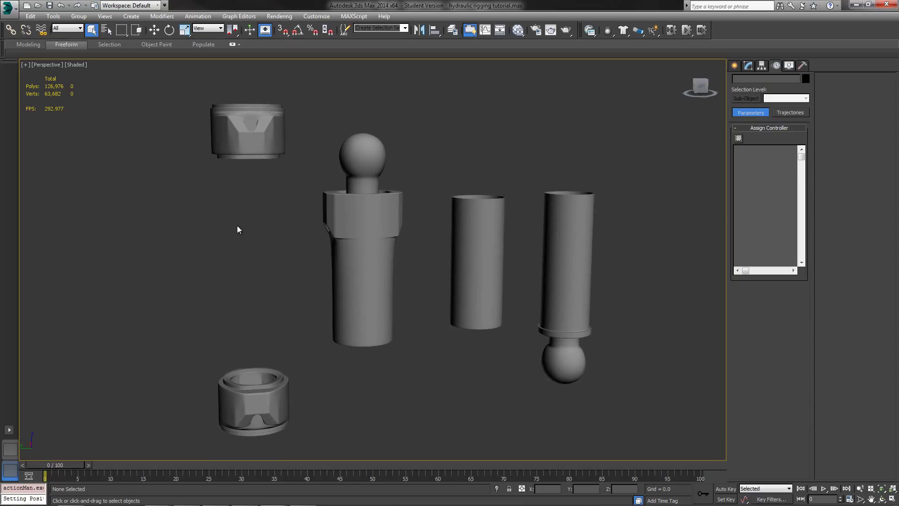
pyautogui.moveTo(249, 218)
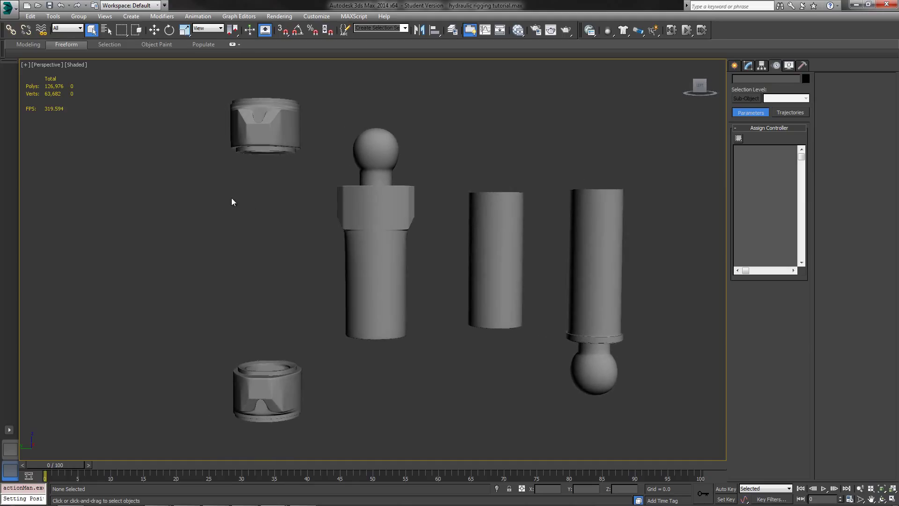
# Step: Select the upper piston barrel, lower ring and tube in turn to check their names
pyautogui.click(264, 123)
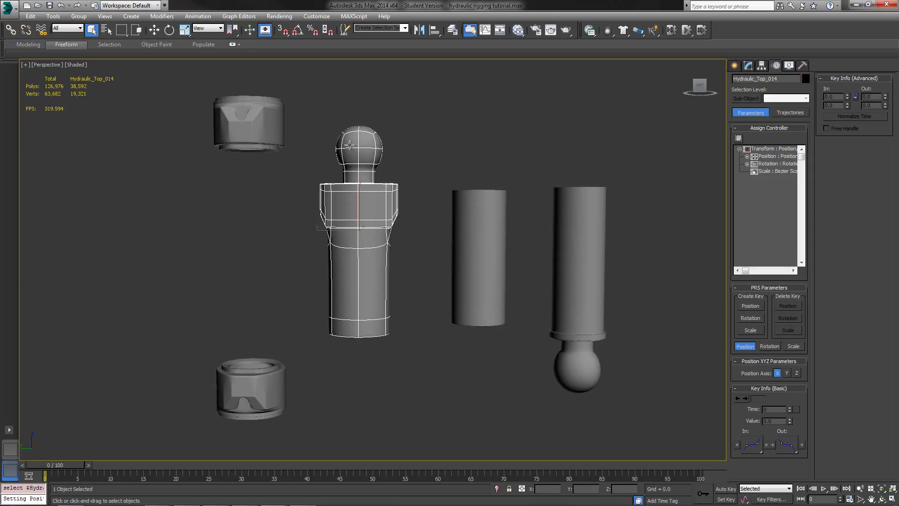
pyautogui.click(251, 385)
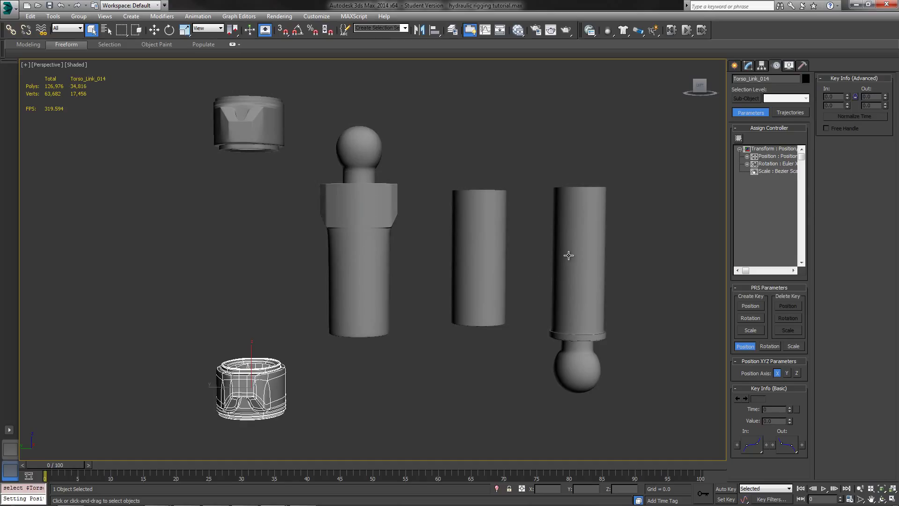
pyautogui.click(479, 259)
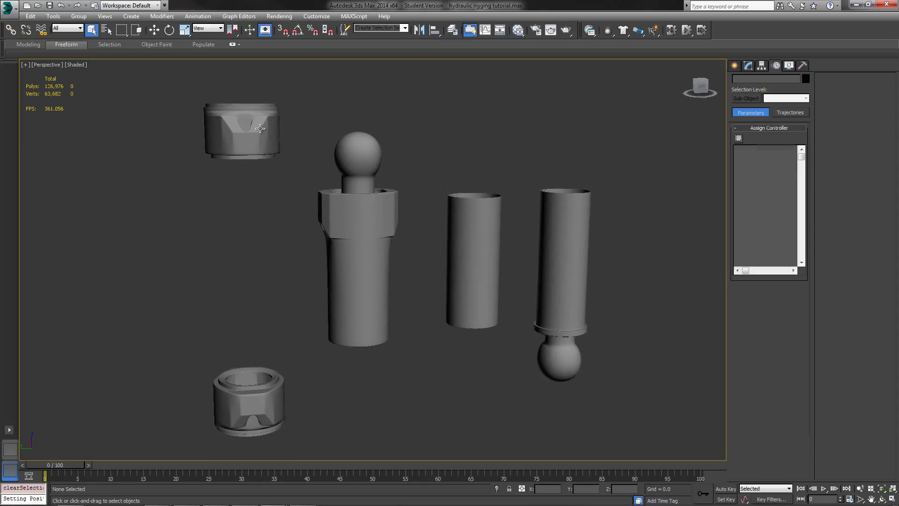
# Step: Select the upper barrel to start stacking the parts into one vertical piston
pyautogui.click(241, 129)
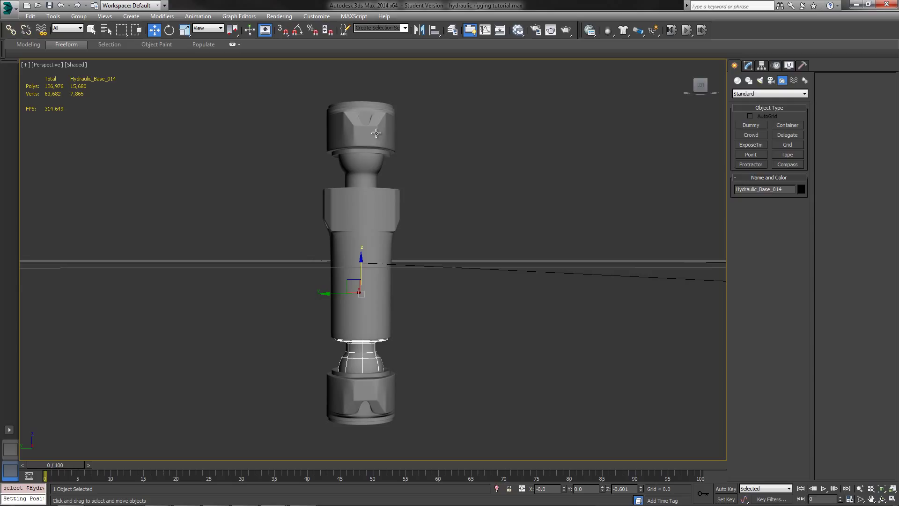
pyautogui.moveTo(337, 131)
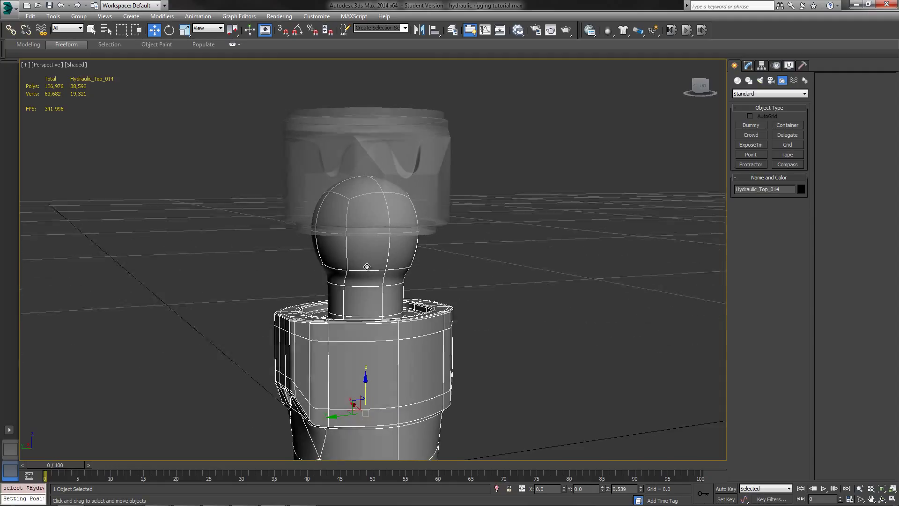
# Step: In Left view with Affect Pivot Only on, move the barrel's and rod's pivots onto their ball joints
pyautogui.press('l')
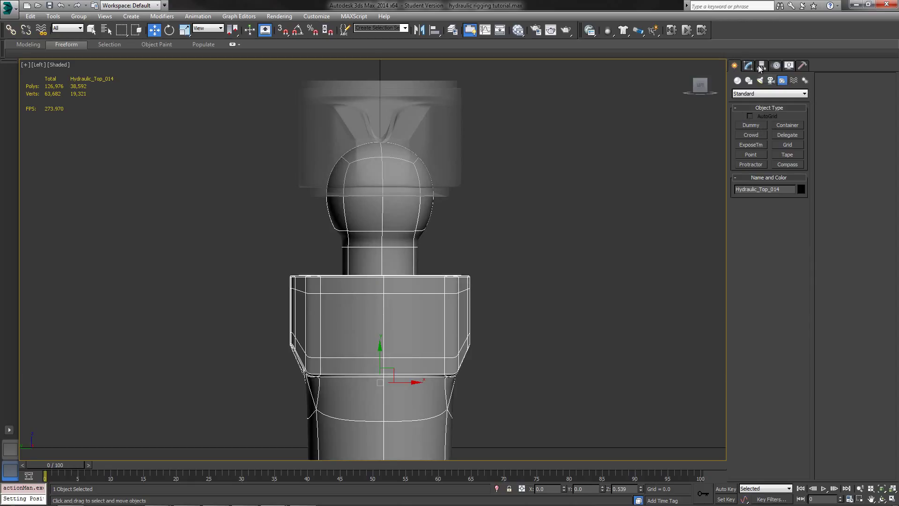
pyautogui.click(762, 66)
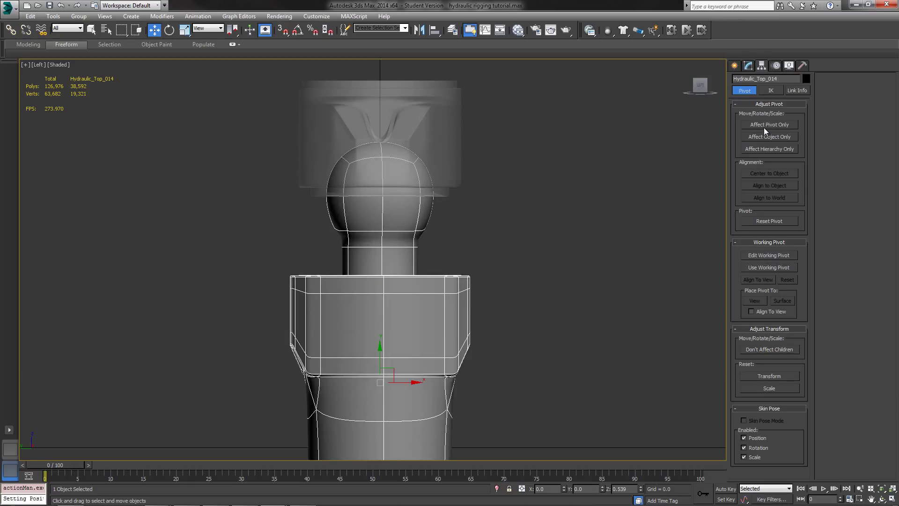
pyautogui.click(768, 125)
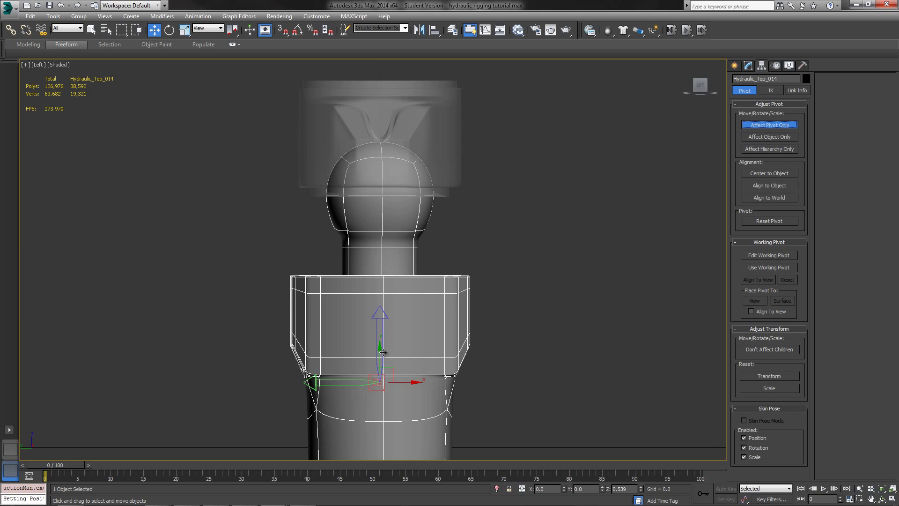
pyautogui.moveTo(380, 353); pyautogui.dragTo(380, 175)
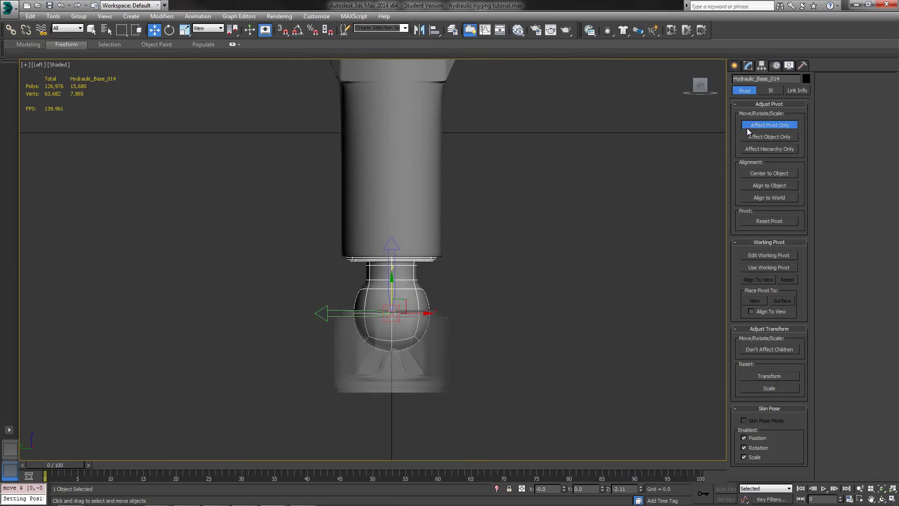
pyautogui.click(441, 355)
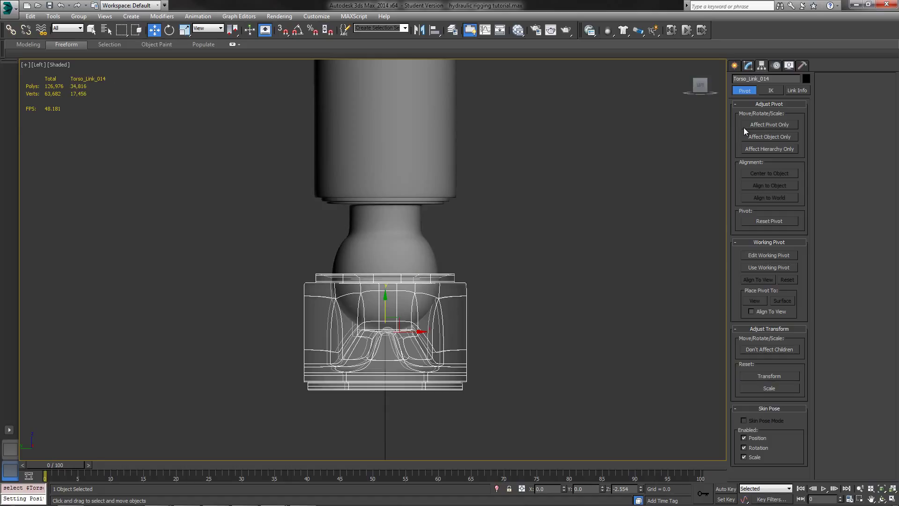
# Step: Align the lower ring's pivot to Hydraulic_Base_014's pivot on X, Y and Z, then select the top ring
pyautogui.click(769, 125)
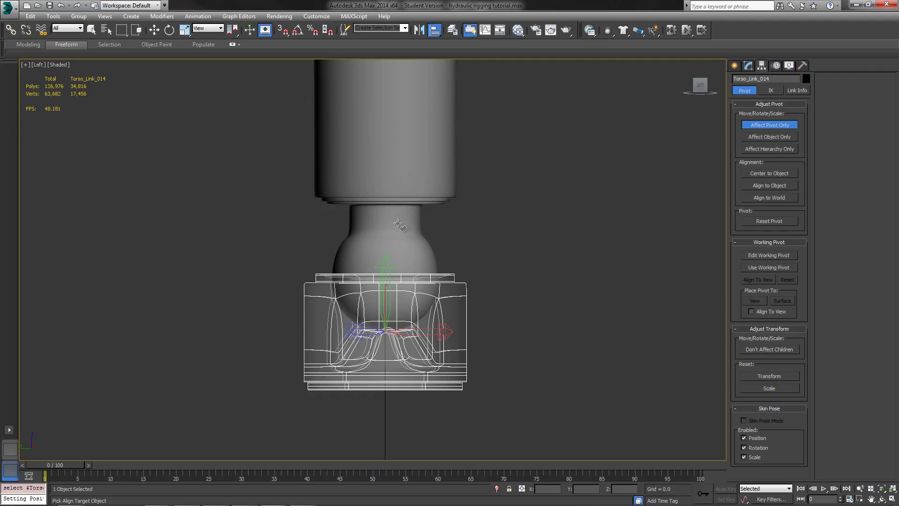
pyautogui.click(400, 225)
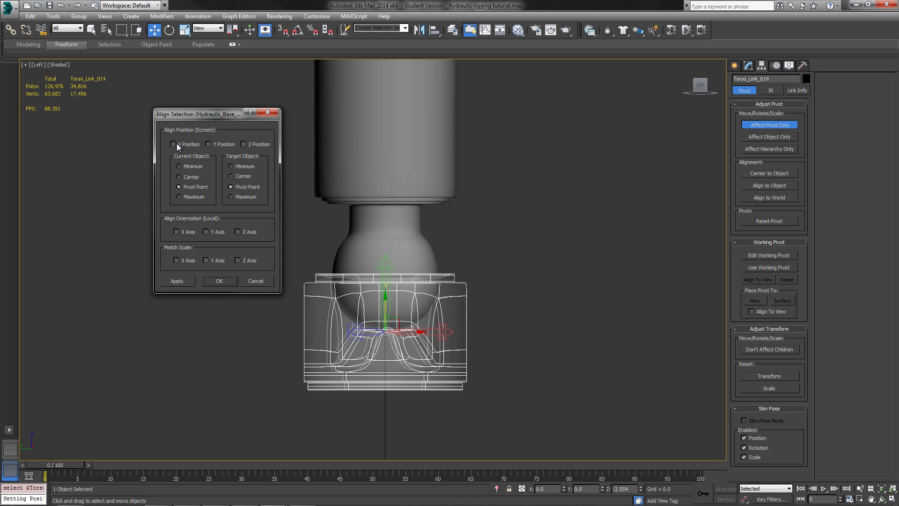
pyautogui.click(245, 144)
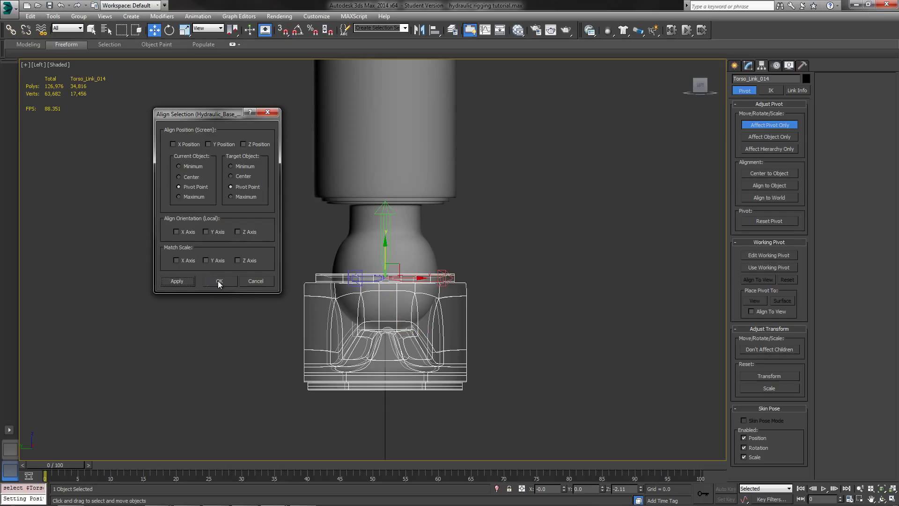
pyautogui.click(219, 280)
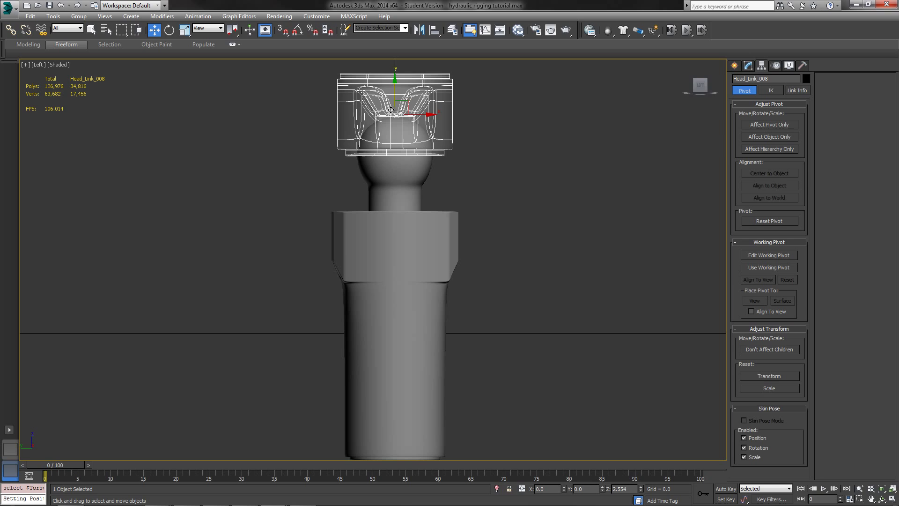
pyautogui.click(768, 124)
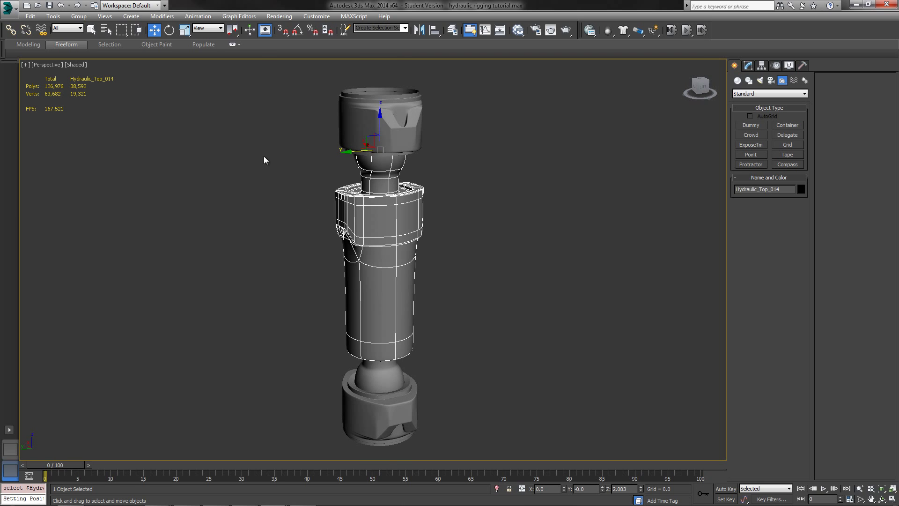
# Step: Assign Hydraulic_Top_014 a LookAt constraint and view its rotation controller in the Motion panel
pyautogui.click(197, 16)
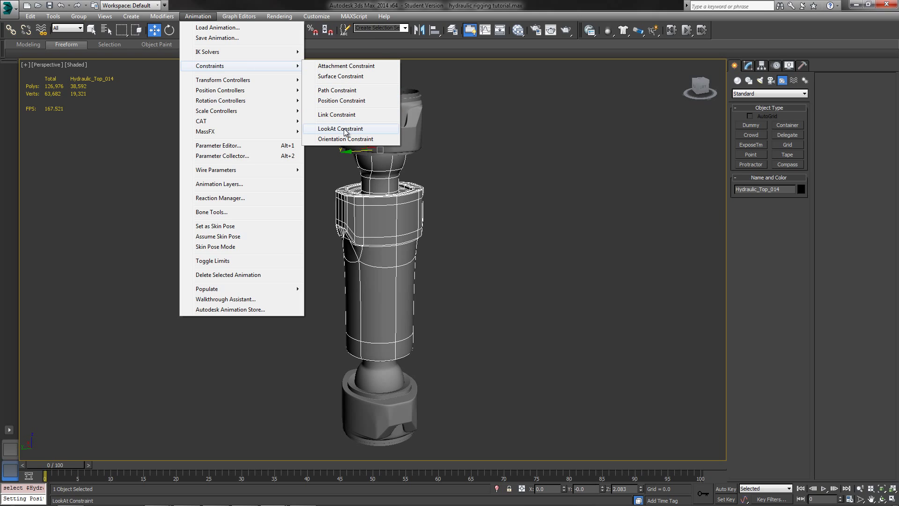
pyautogui.click(339, 128)
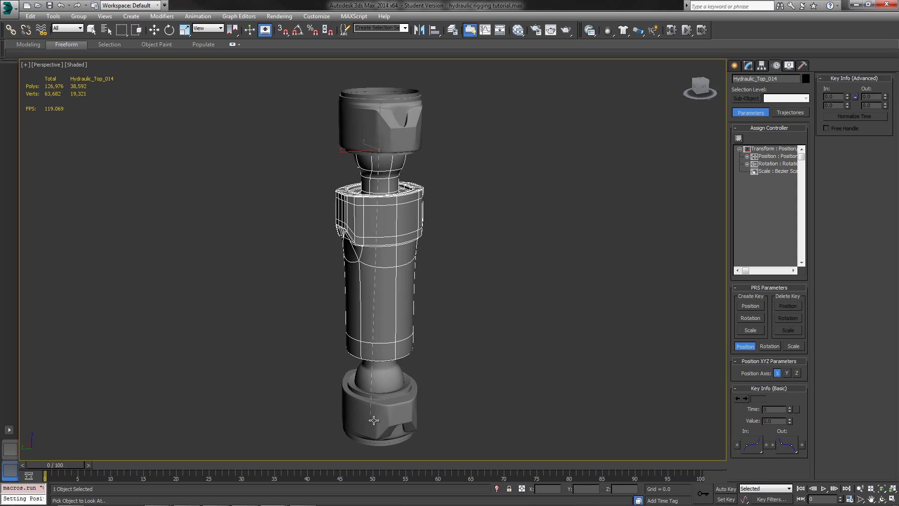
pyautogui.moveTo(375, 421)
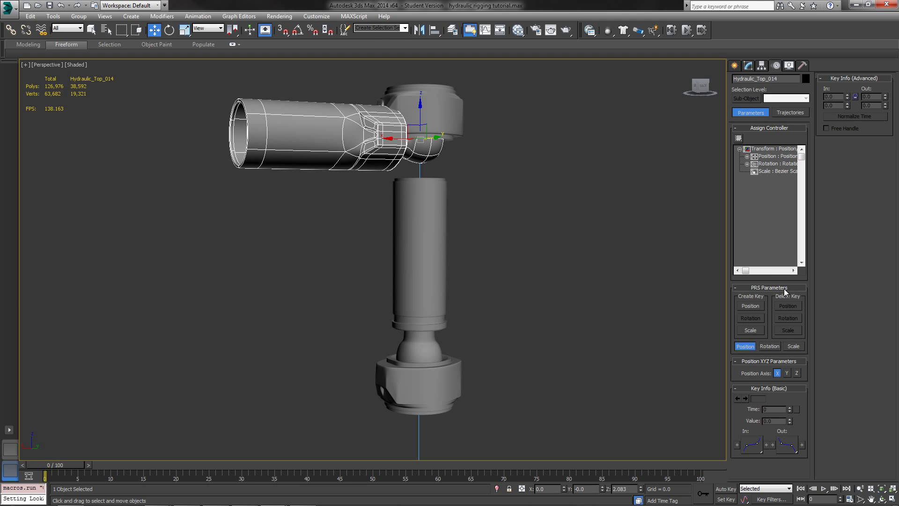
pyautogui.click(769, 345)
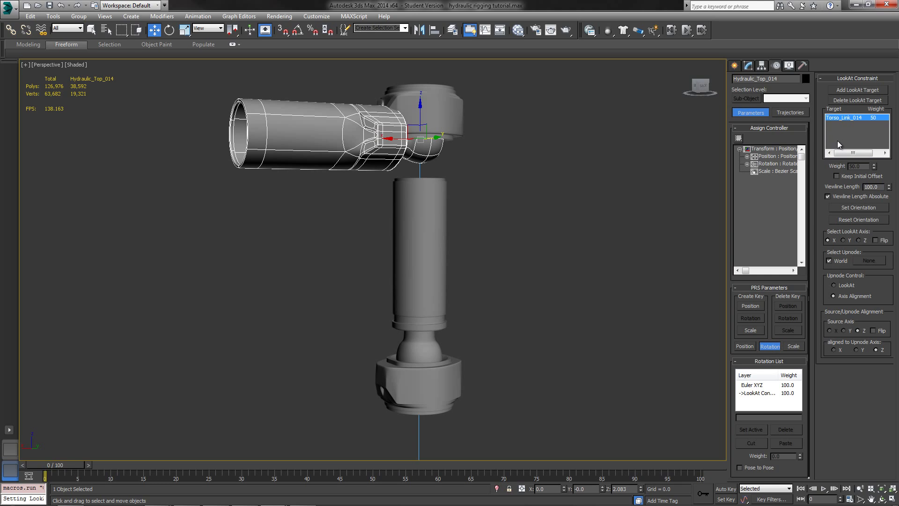
pyautogui.moveTo(838, 183)
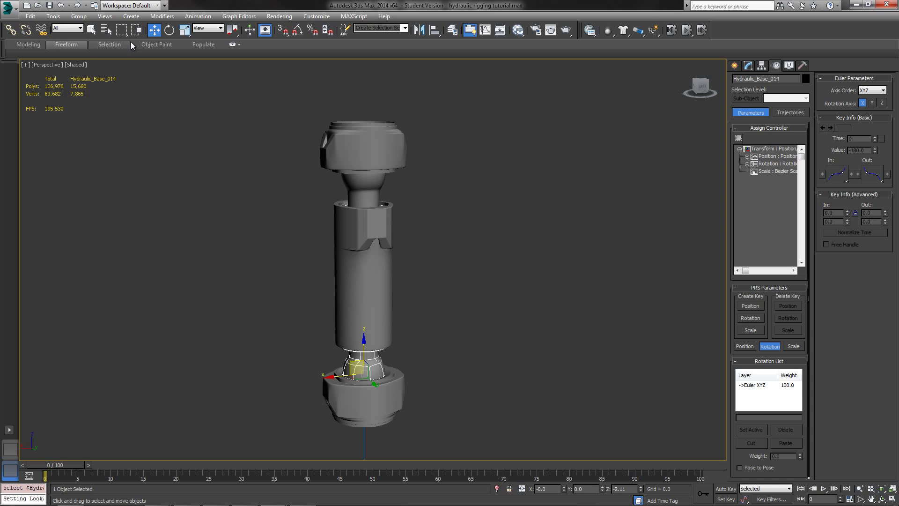
# Step: Assign Hydraulic_Base_014 a LookAt constraint from Animation > Constraints, aimed at the top cap
pyautogui.click(162, 16)
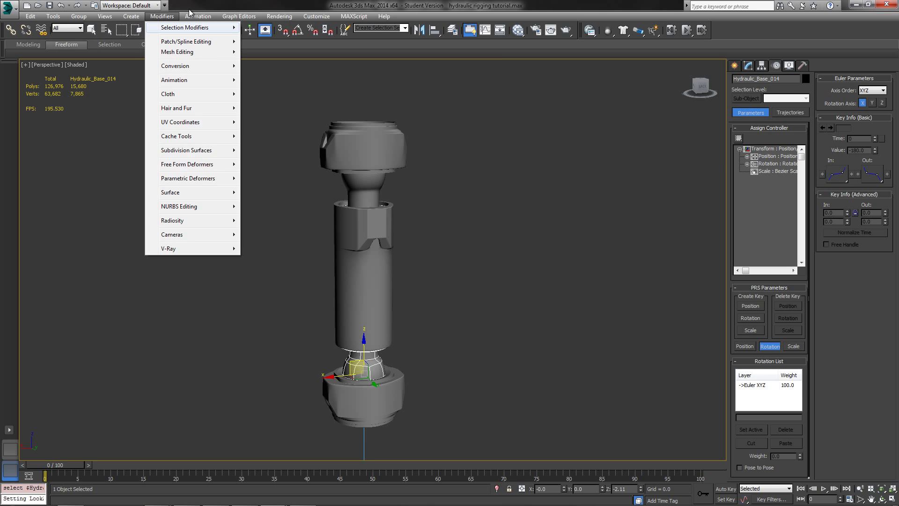
pyautogui.click(198, 16)
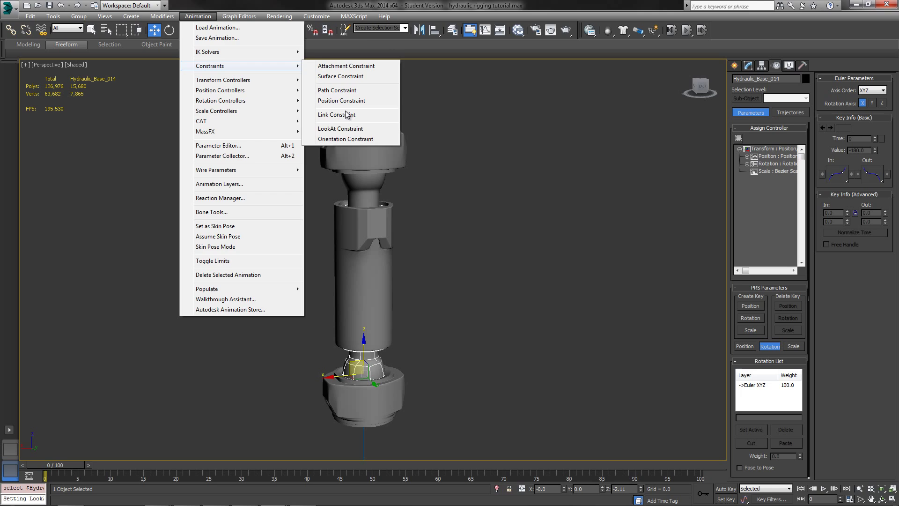
pyautogui.click(340, 128)
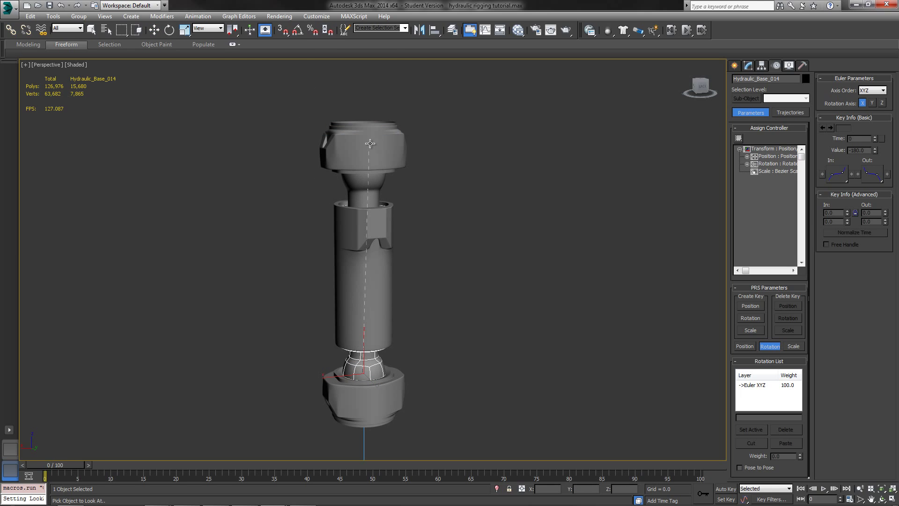
pyautogui.moveTo(370, 142)
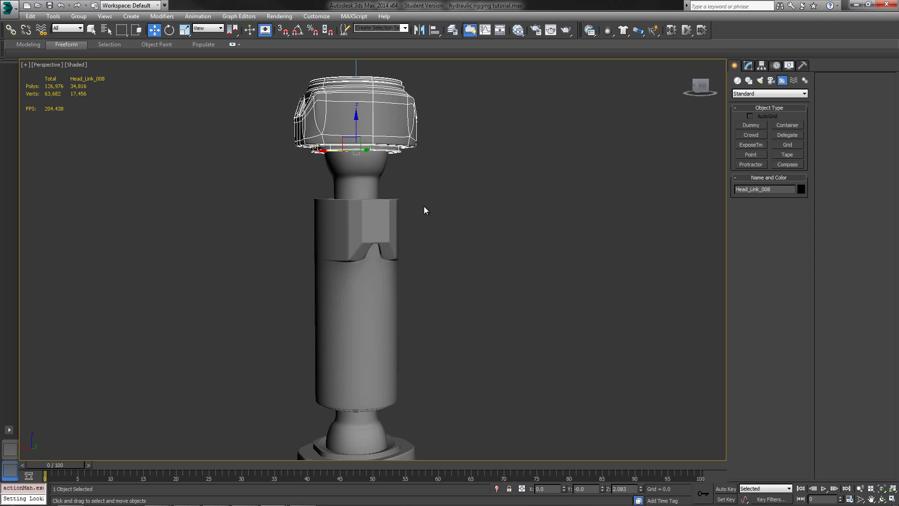
# Step: Link the piston part to its parent, then move Head_Link_008 up and sideways to test the rig
pyautogui.click(11, 30)
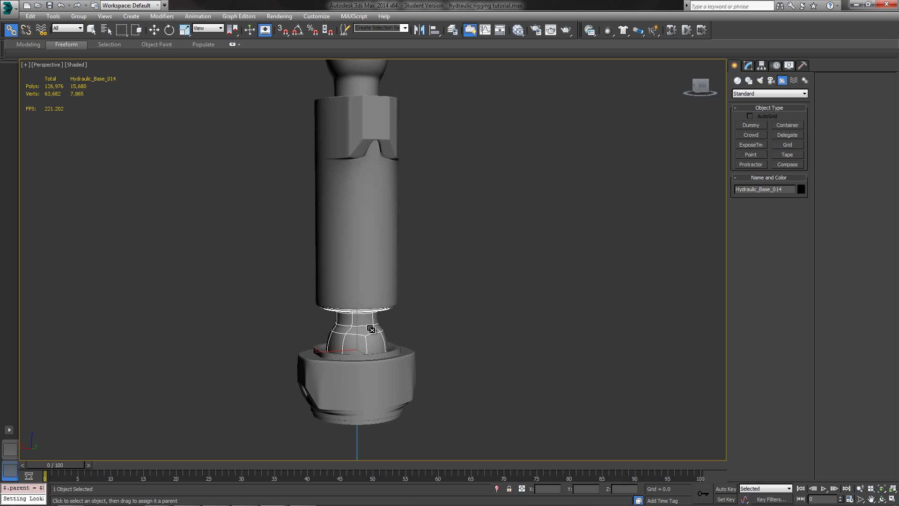
pyautogui.moveTo(738, 68)
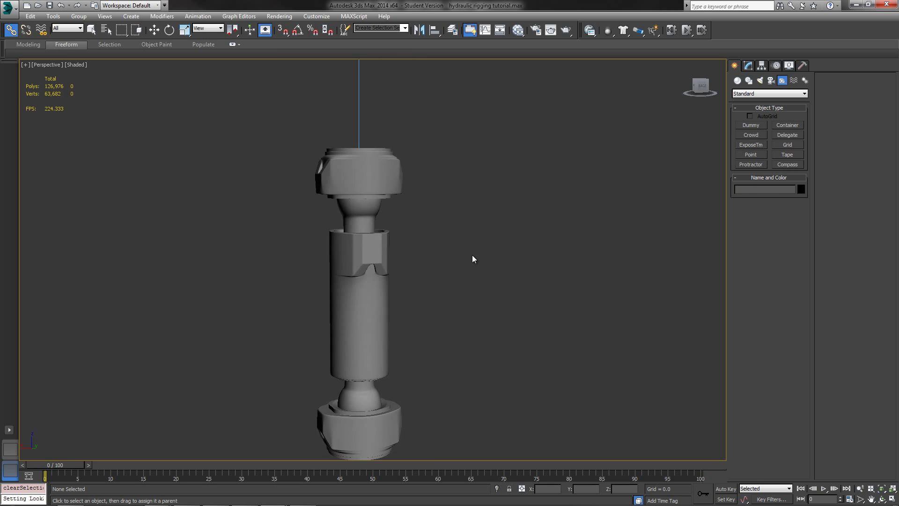
pyautogui.click(359, 178)
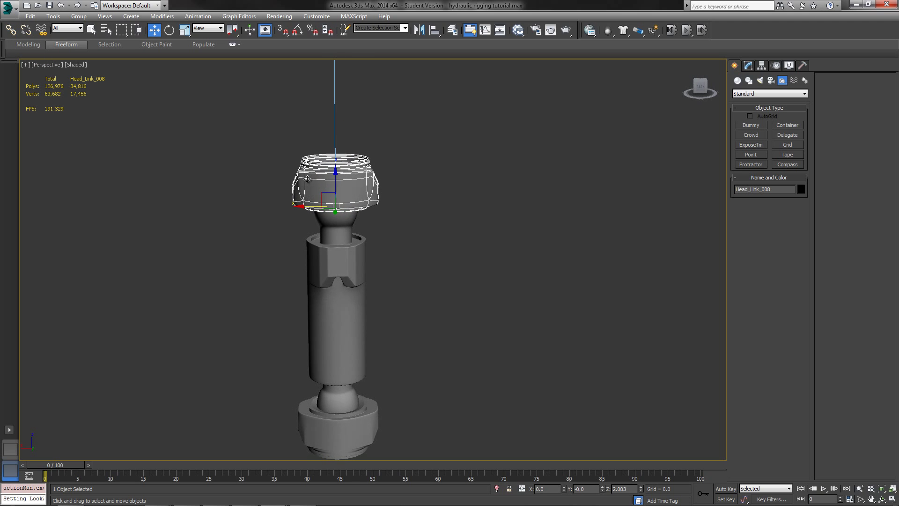
pyautogui.moveTo(335, 192); pyautogui.dragTo(327, 118)
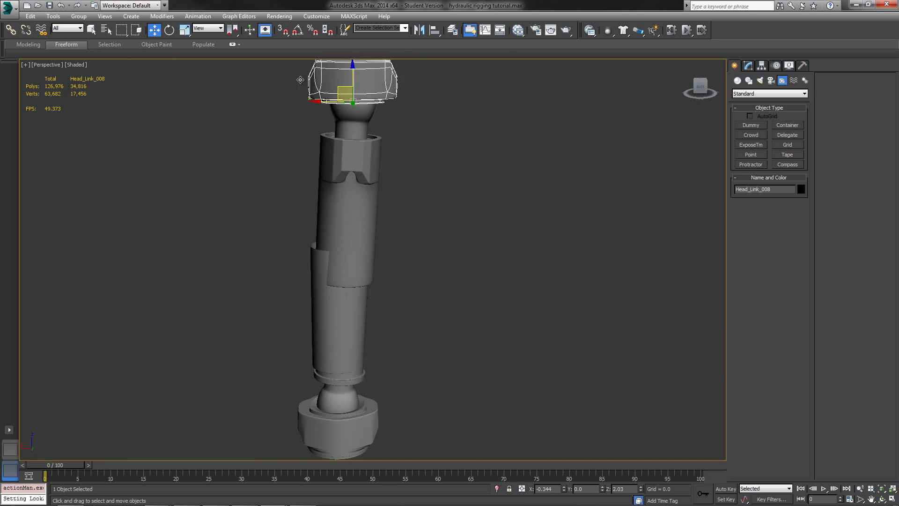
pyautogui.moveTo(353, 84); pyautogui.dragTo(513, 143)
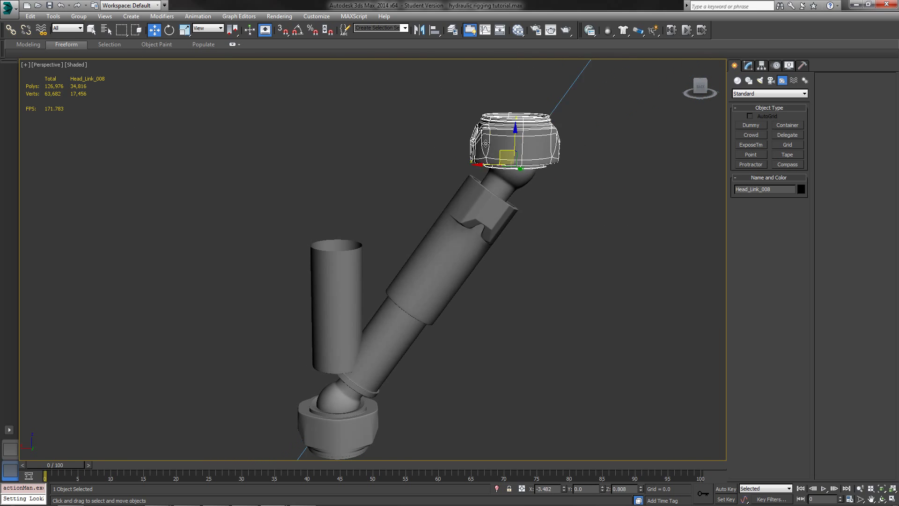
pyautogui.moveTo(499, 143); pyautogui.dragTo(344, 81)
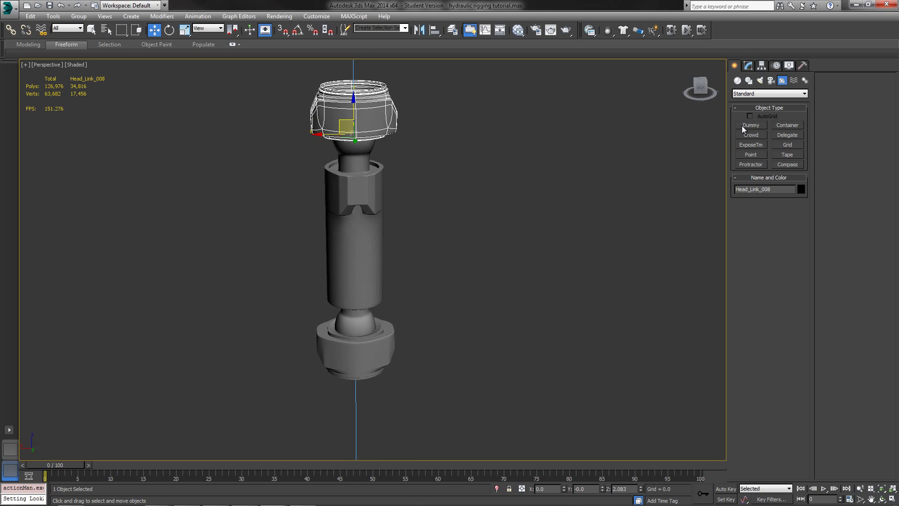
# Step: Create a dummy helper, scale it uniformly around the top cap and view its controller settings
pyautogui.click(750, 124)
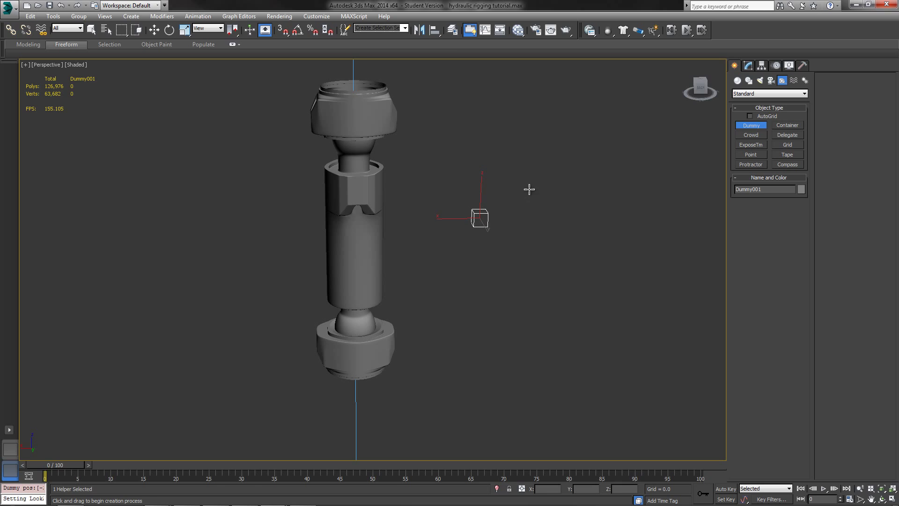
pyautogui.click(435, 30)
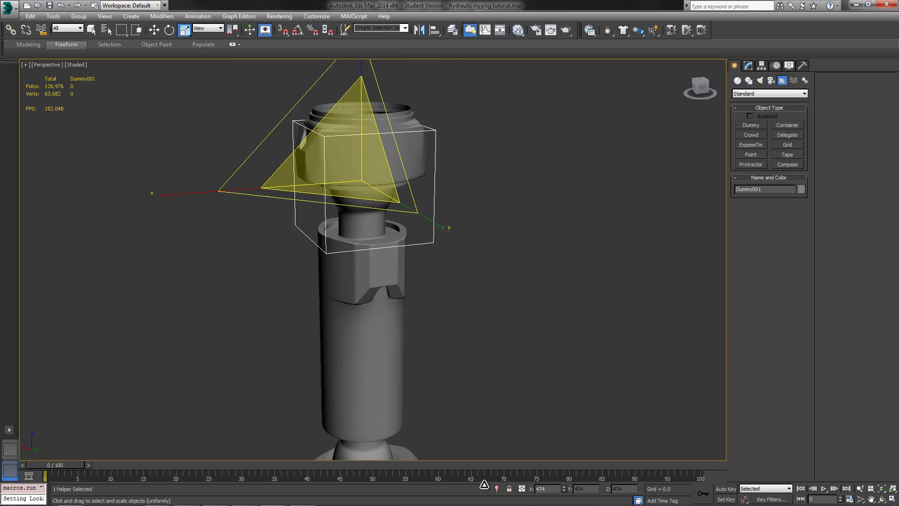
pyautogui.click(503, 304)
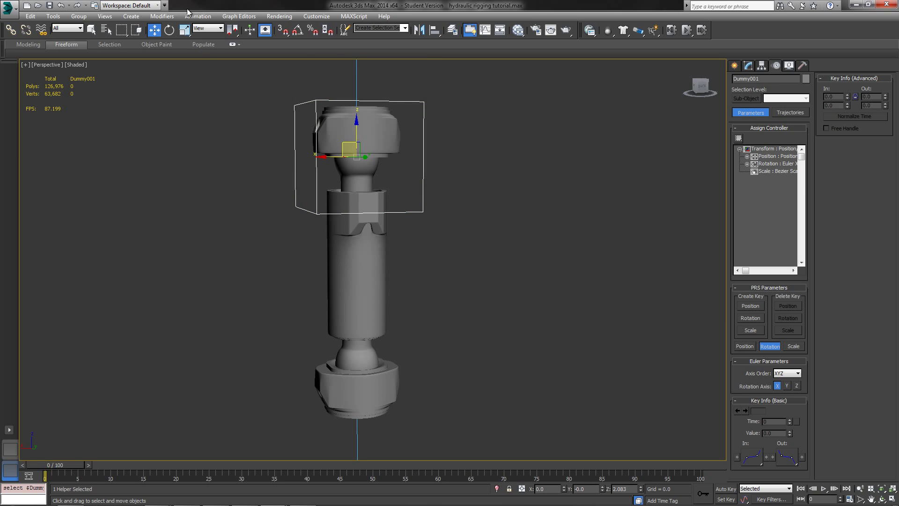
# Step: Position-constrain the dummy to Head_Link_008 and the base at weight 50, then move the cap to test it
pyautogui.click(197, 16)
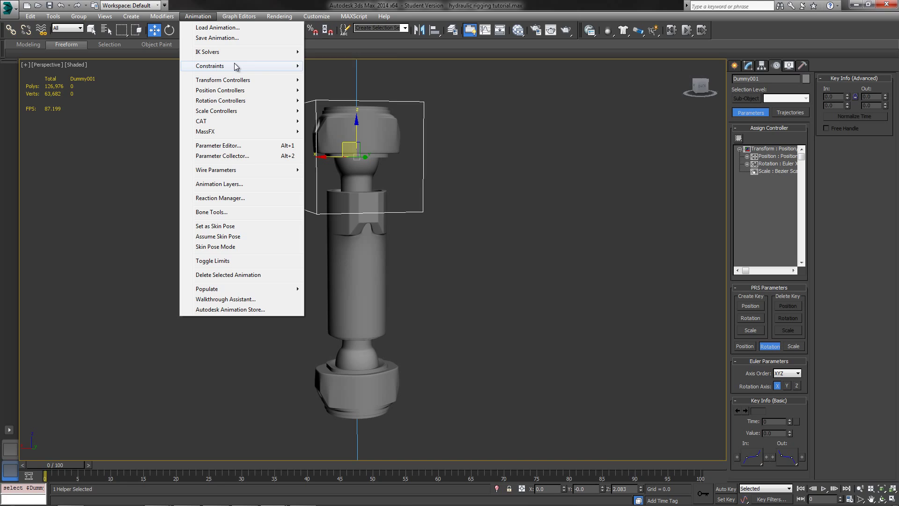
pyautogui.click(210, 65)
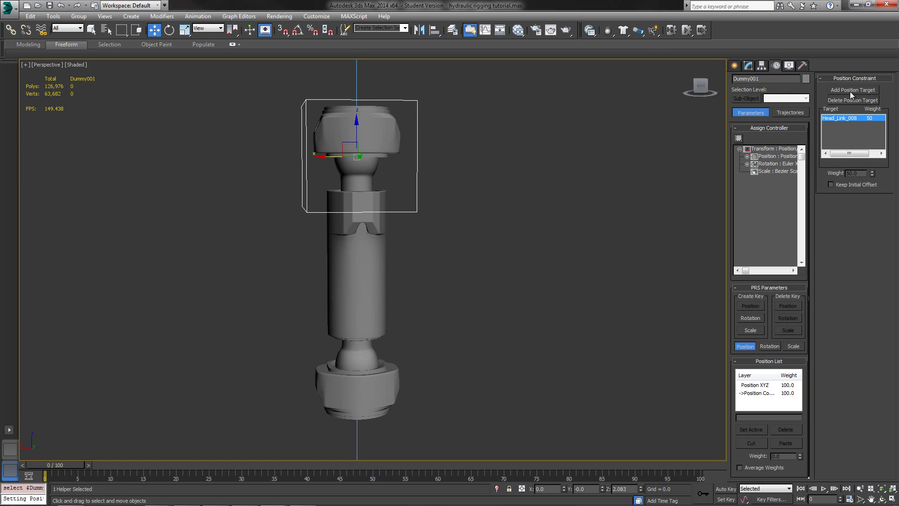
pyautogui.click(852, 90)
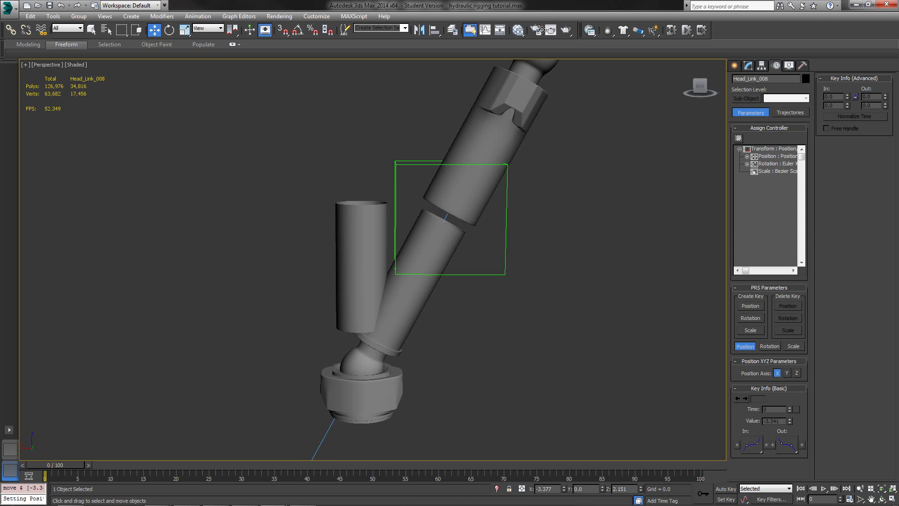
pyautogui.moveTo(453, 221); pyautogui.dragTo(249, 229)
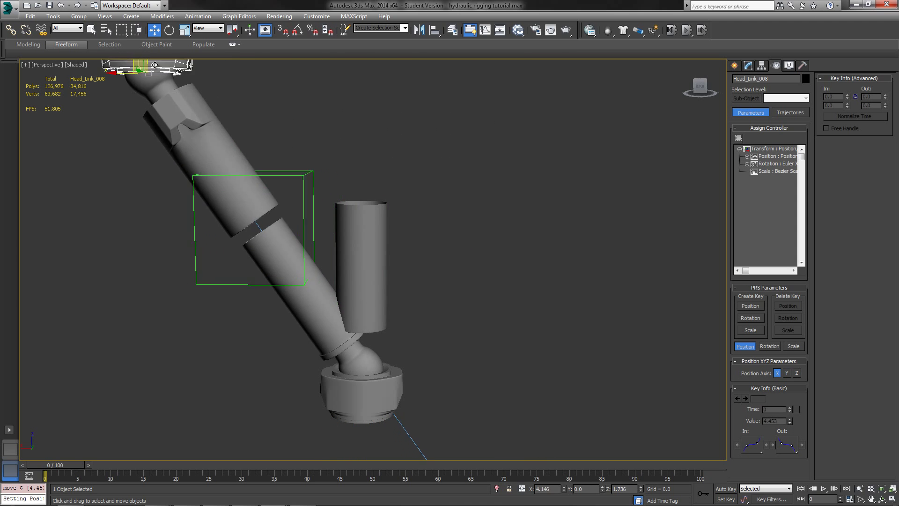
pyautogui.moveTo(259, 229); pyautogui.dragTo(281, 223)
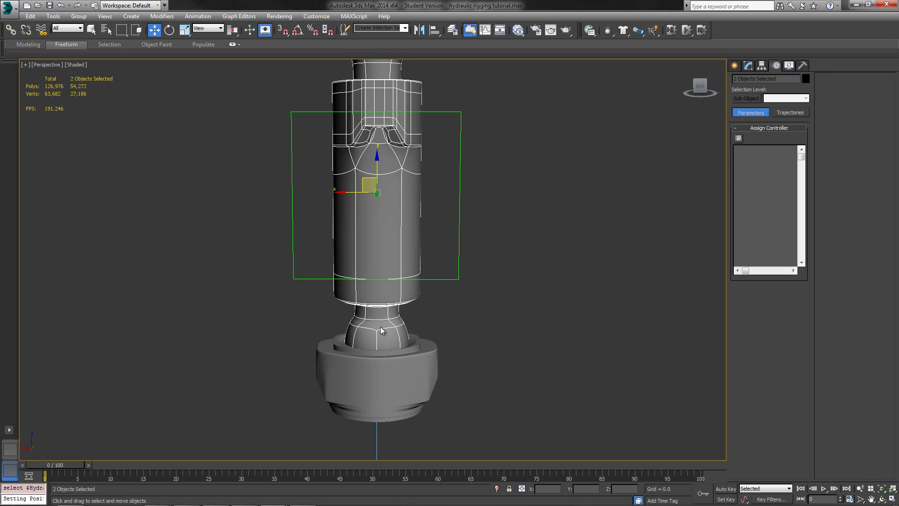
# Step: Hide the rod and top cap, then assign Hydraulic_Tube_014 a position constraint
pyautogui.rightClick(381, 329)
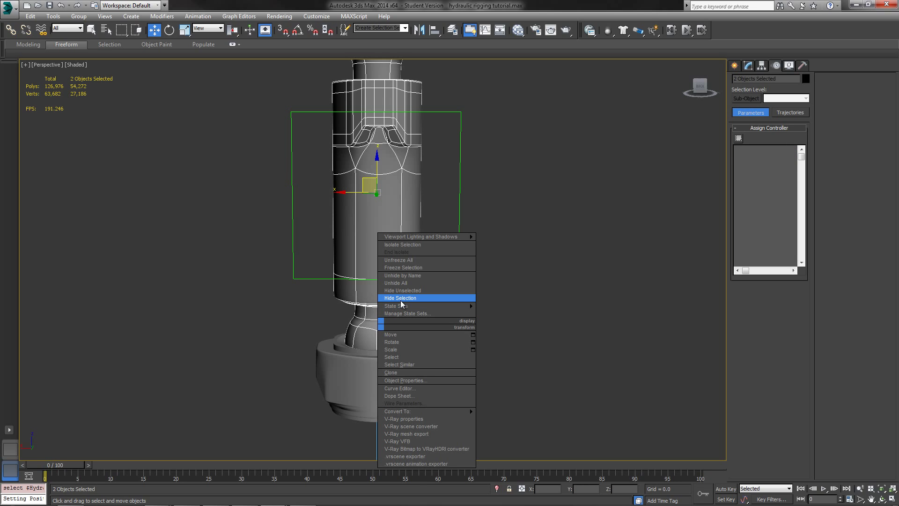
pyautogui.click(400, 298)
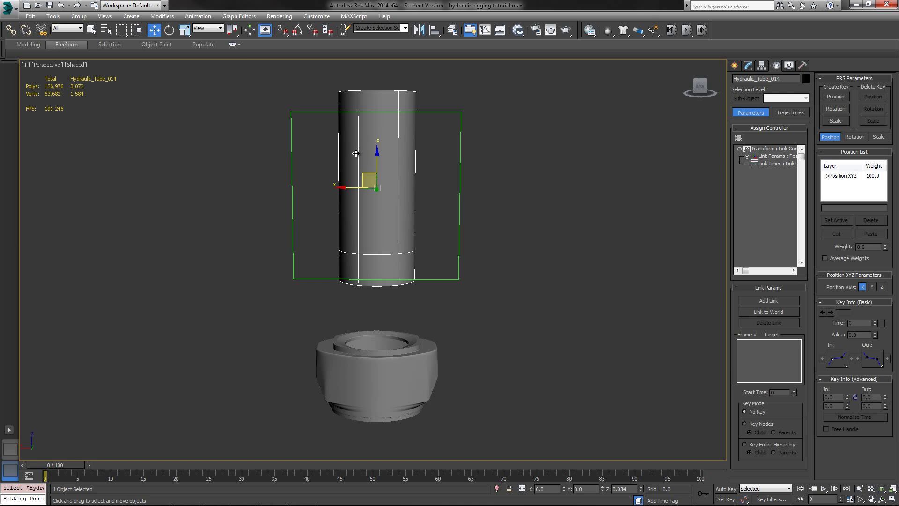
pyautogui.click(198, 16)
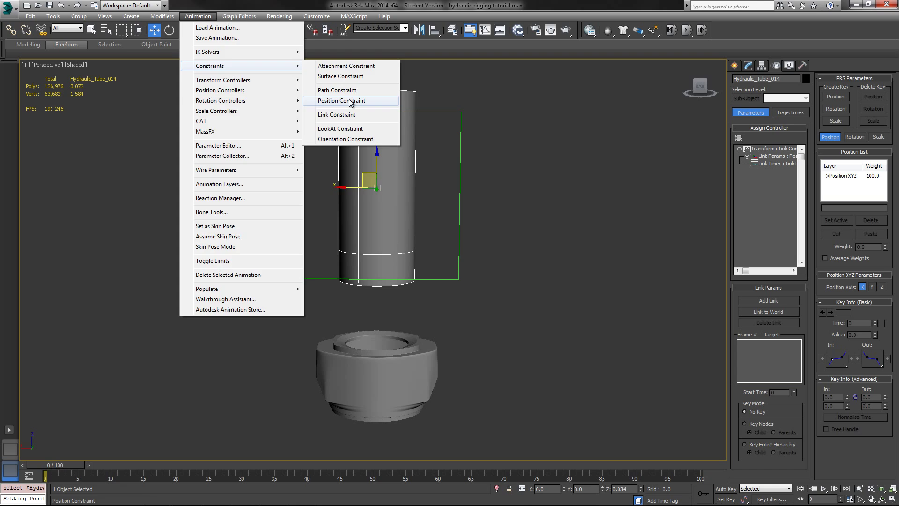
pyautogui.click(341, 100)
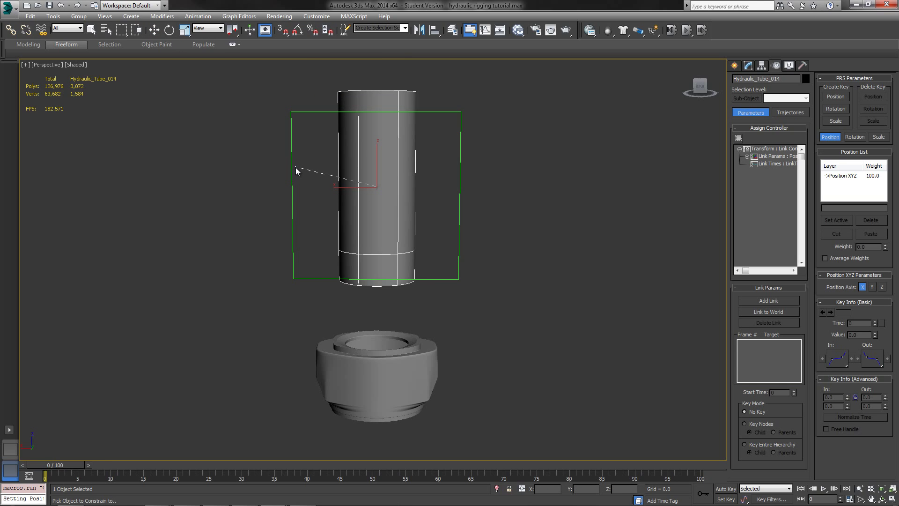
pyautogui.moveTo(292, 167)
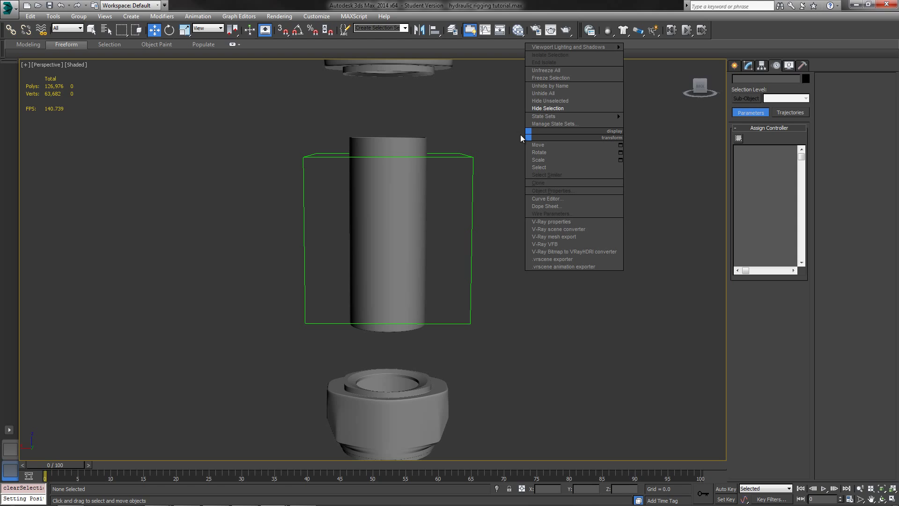
pyautogui.moveTo(549, 101)
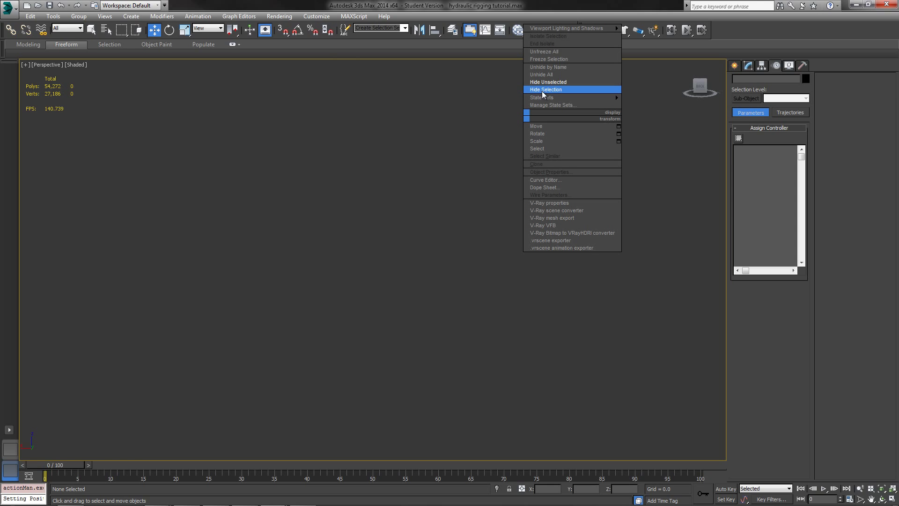
# Step: Unhide all piston objects without unhiding layers, then select the top head link
pyautogui.click(540, 74)
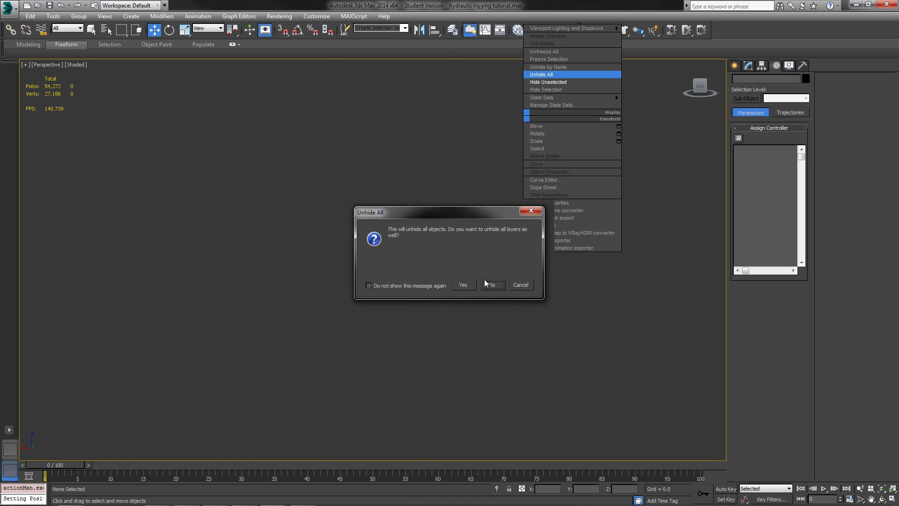
pyautogui.click(462, 285)
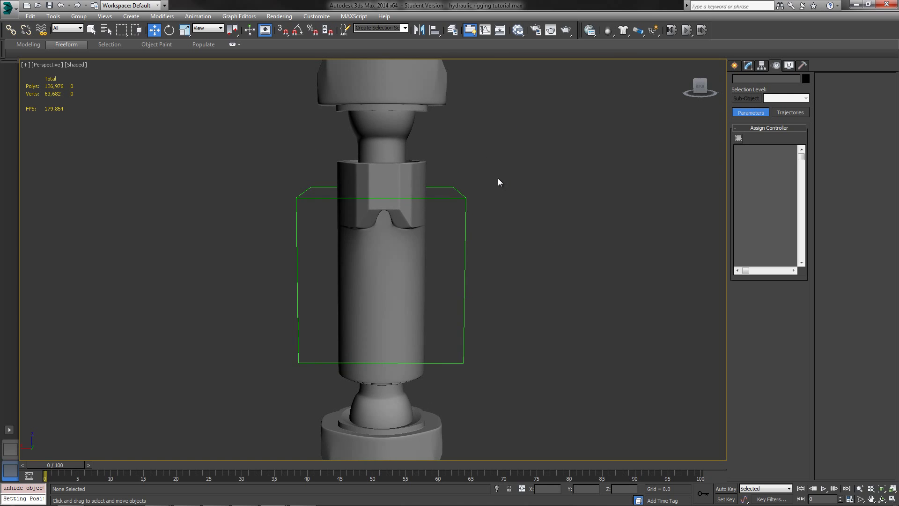
pyautogui.click(402, 149)
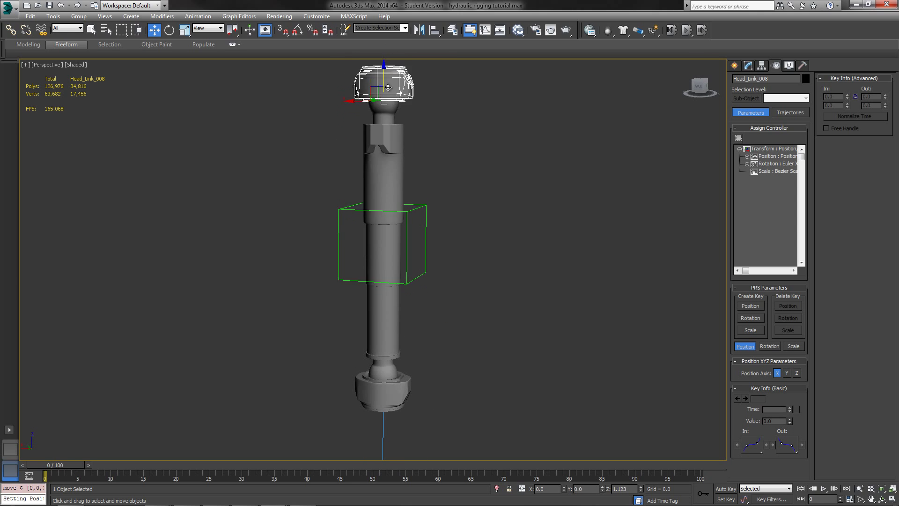
# Step: Move Head_Link_008 sideways to confirm the tube and rod stretch and tilt with it
pyautogui.moveTo(381, 87); pyautogui.dragTo(550, 155)
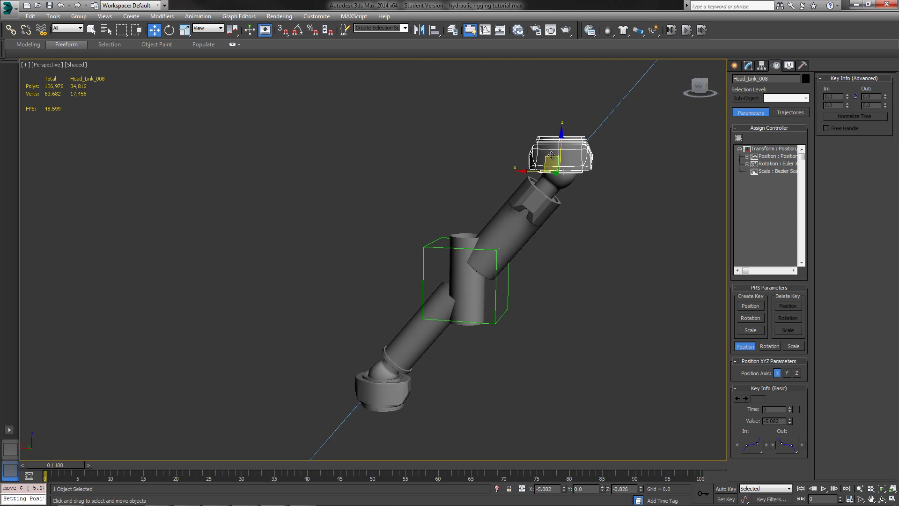
pyautogui.moveTo(550, 154); pyautogui.dragTo(597, 160)
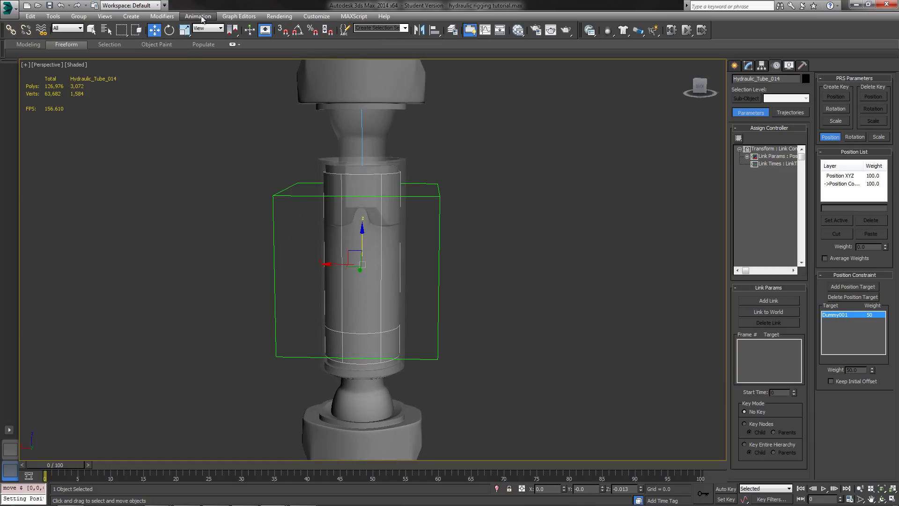
# Step: Apply a Link Constraint to Hydraulic_Tube_014 from the Animation constraints list
pyautogui.click(197, 16)
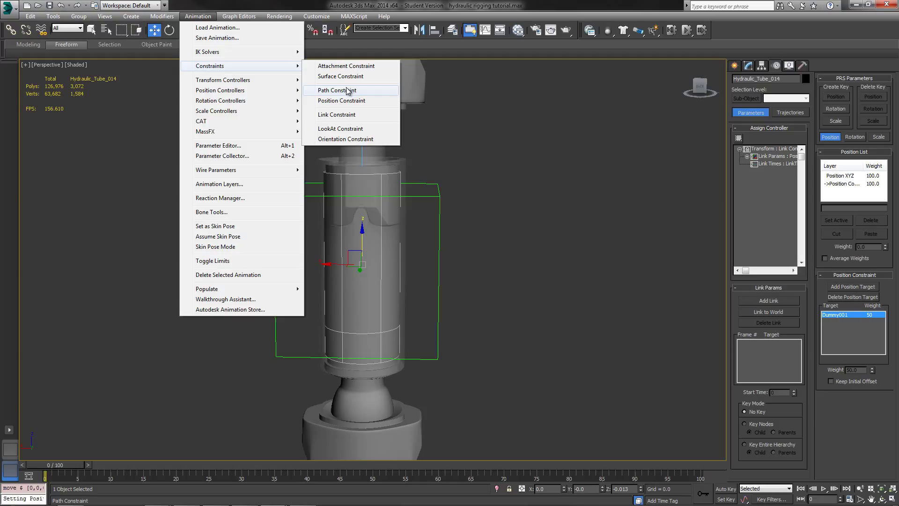
pyautogui.moveTo(336, 114)
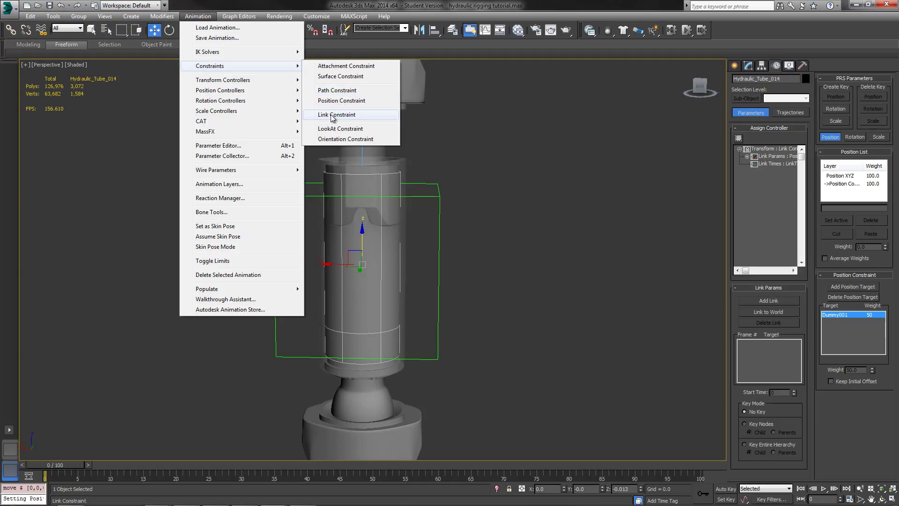
pyautogui.click(336, 115)
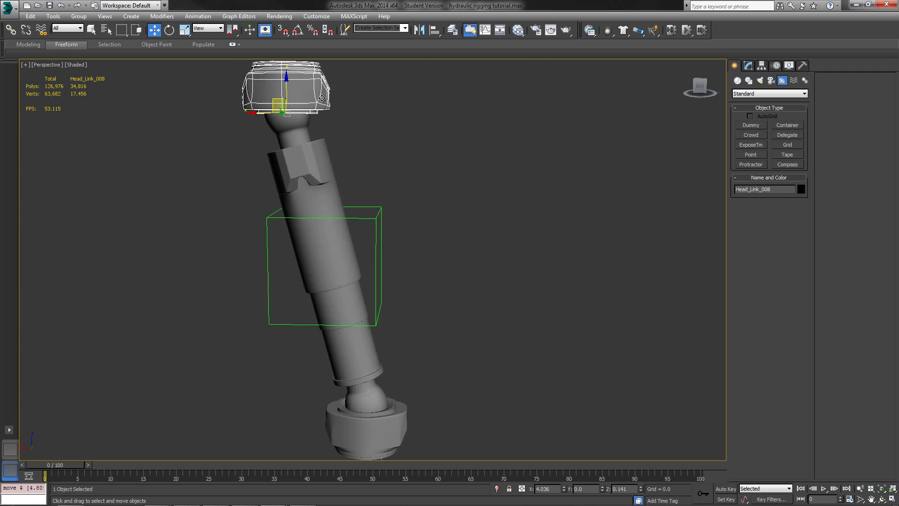
# Step: Nudge the top head link to test the rig before cloning the six piston parts
pyautogui.moveTo(280, 109); pyautogui.dragTo(318, 114)
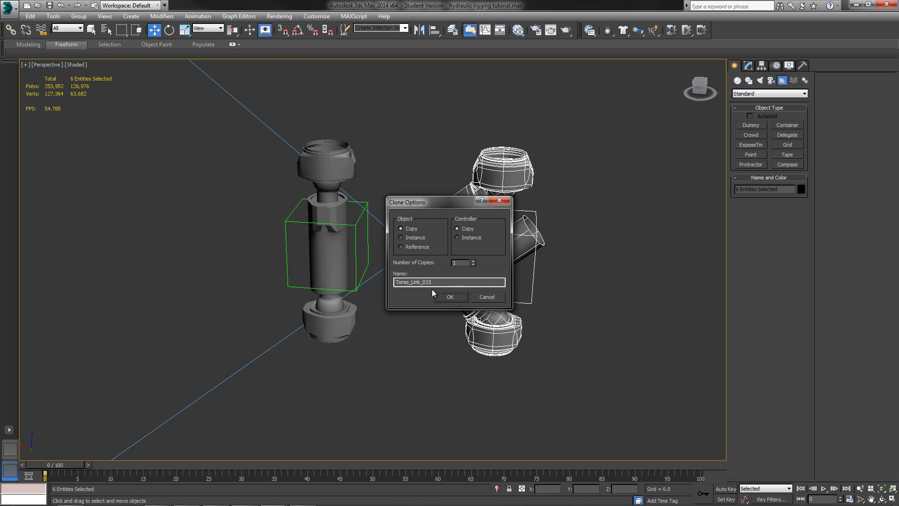
# Step: Confirm the piston copy and aim Hydraulic_Base_015's LookAt constraint at Head_Link_009
pyautogui.click(451, 297)
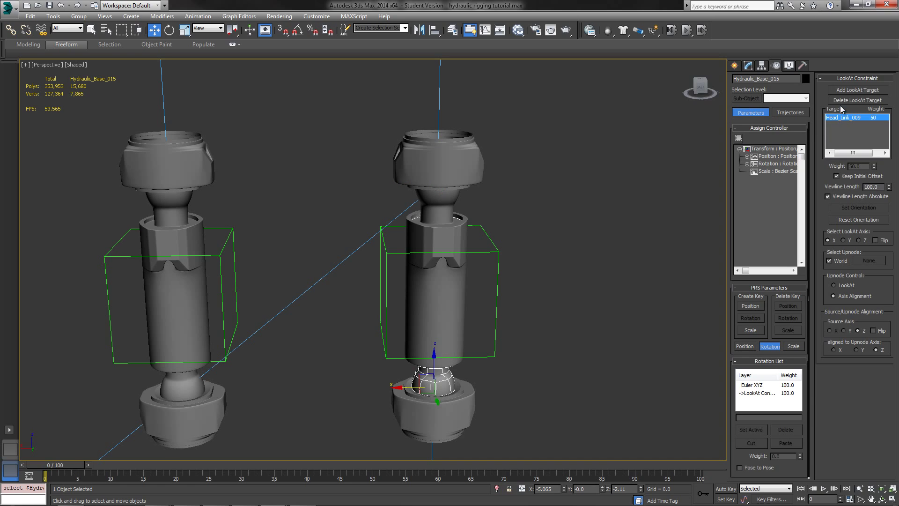
pyautogui.click(856, 90)
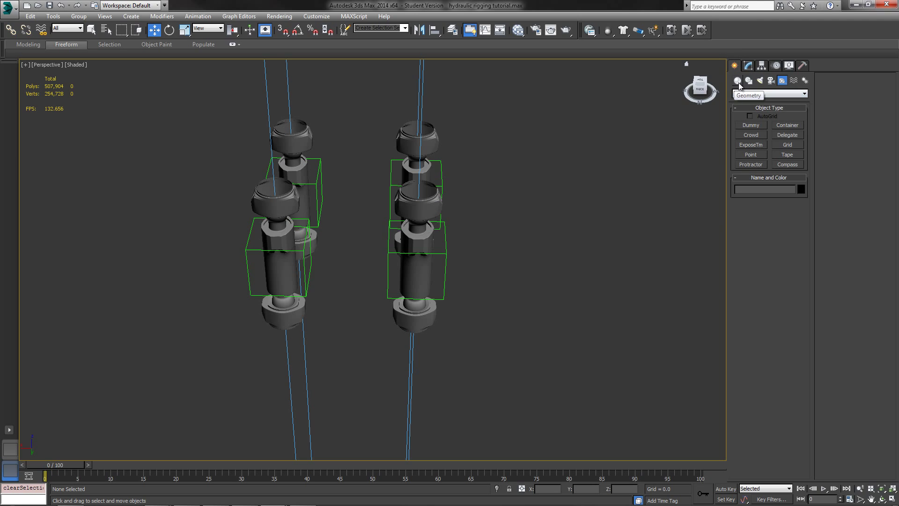
# Step: Create a thin, wide cylinder disc and convert it to an editable poly
pyautogui.click(767, 95)
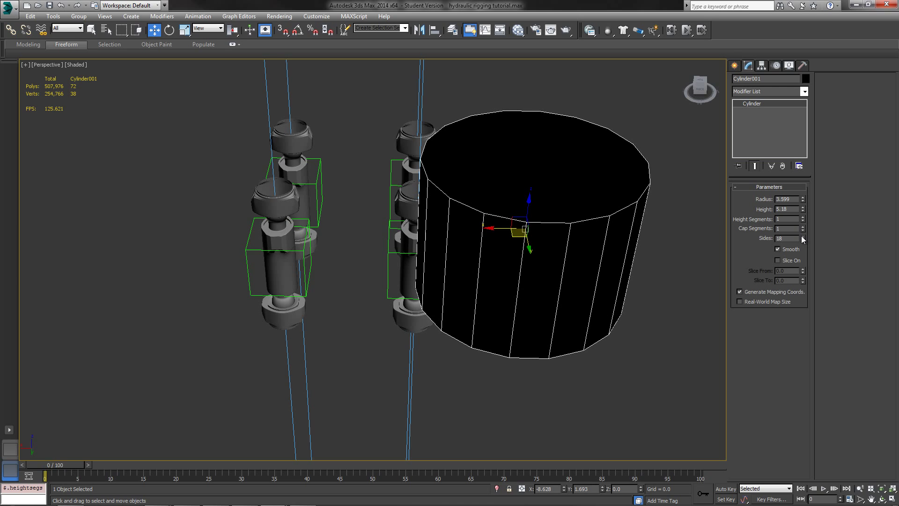
pyautogui.moveTo(803, 206)
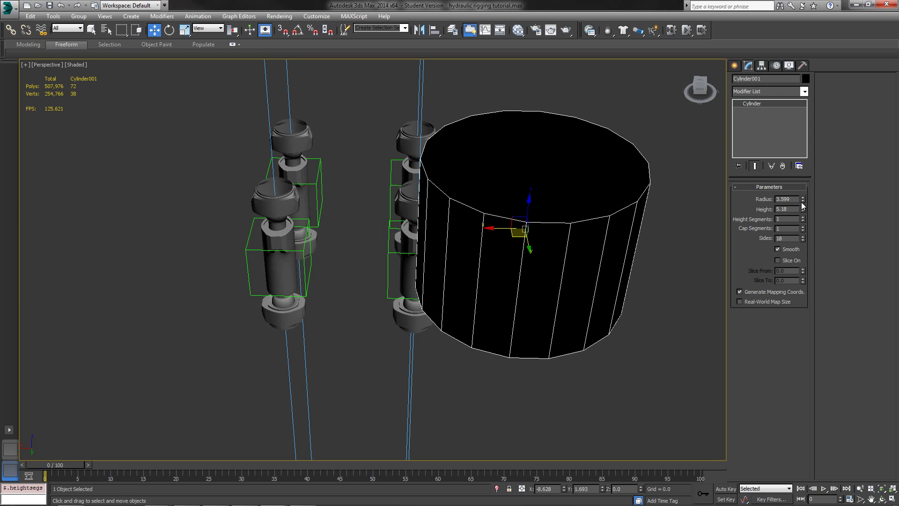
pyautogui.moveTo(802, 208); pyautogui.dragTo(803, 240)
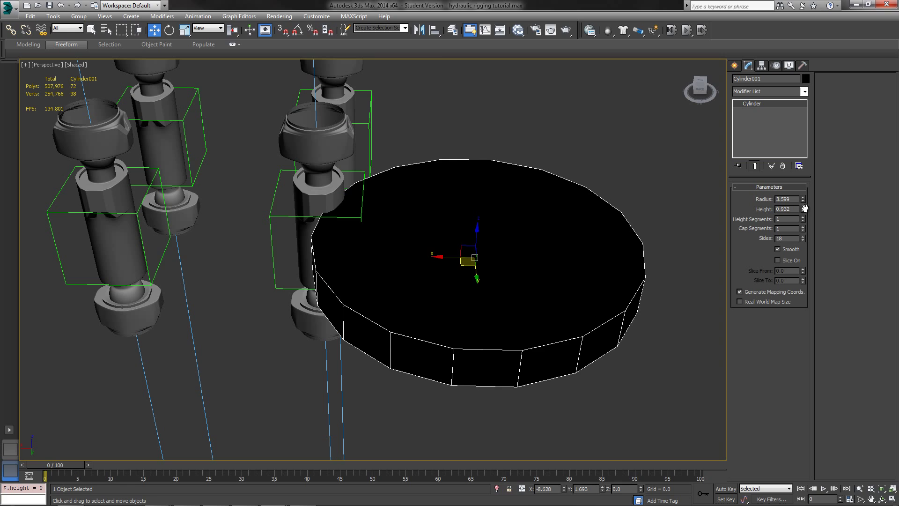
pyautogui.moveTo(804, 209); pyautogui.dragTo(803, 218)
pyautogui.write('4.75')
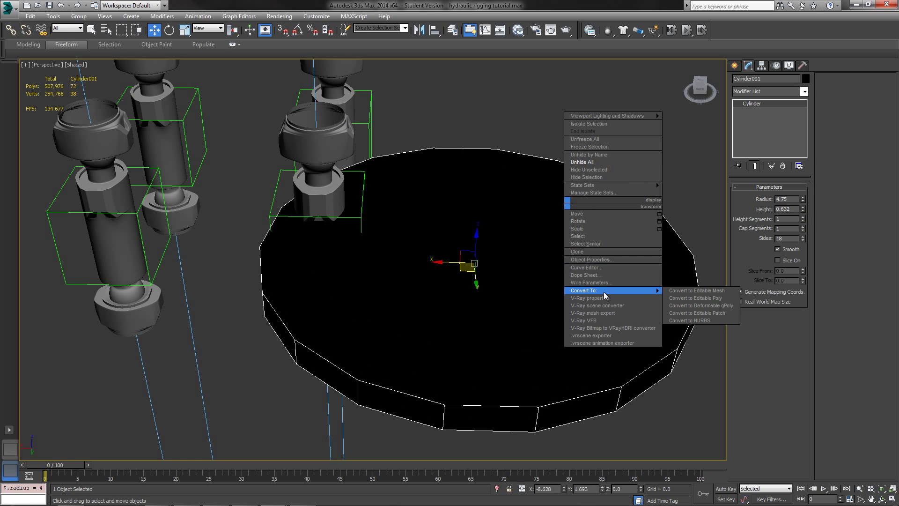
pyautogui.click(694, 298)
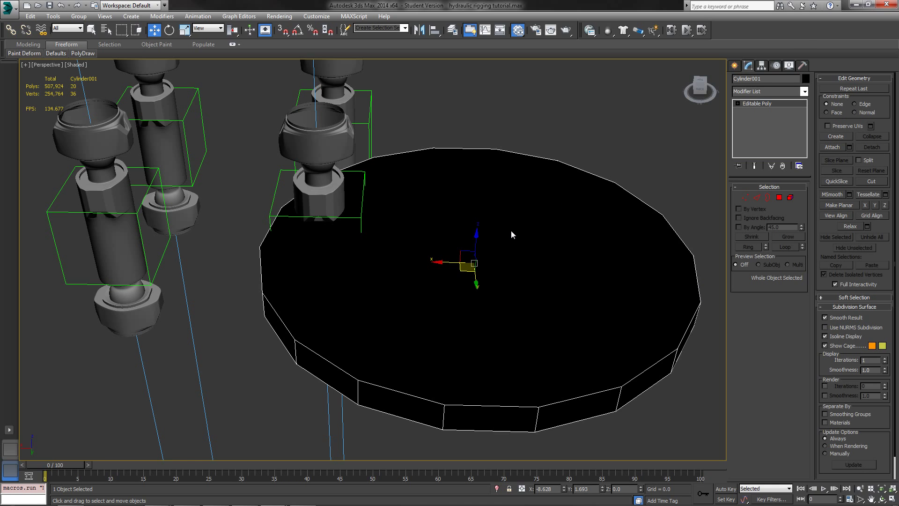
pyautogui.click(518, 30)
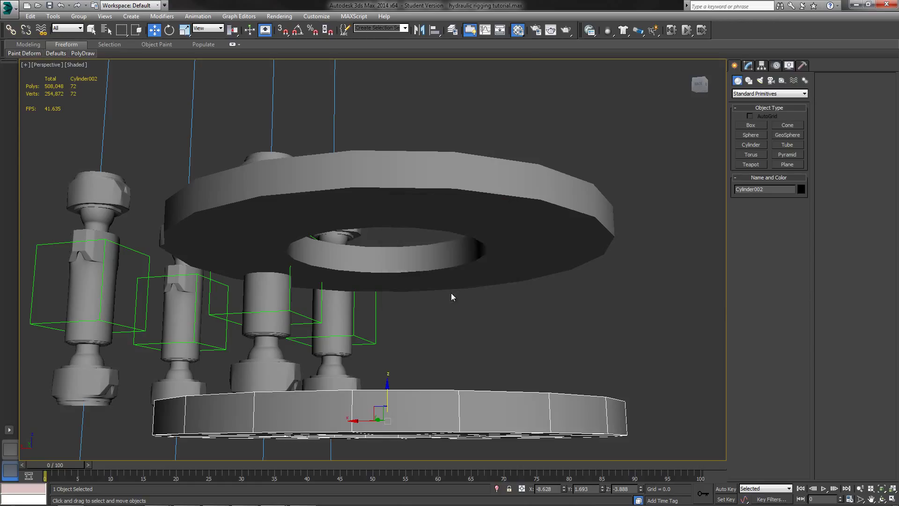
# Step: In Left view, place one ring above the piston tops and the other at their bases
pyautogui.press('l')
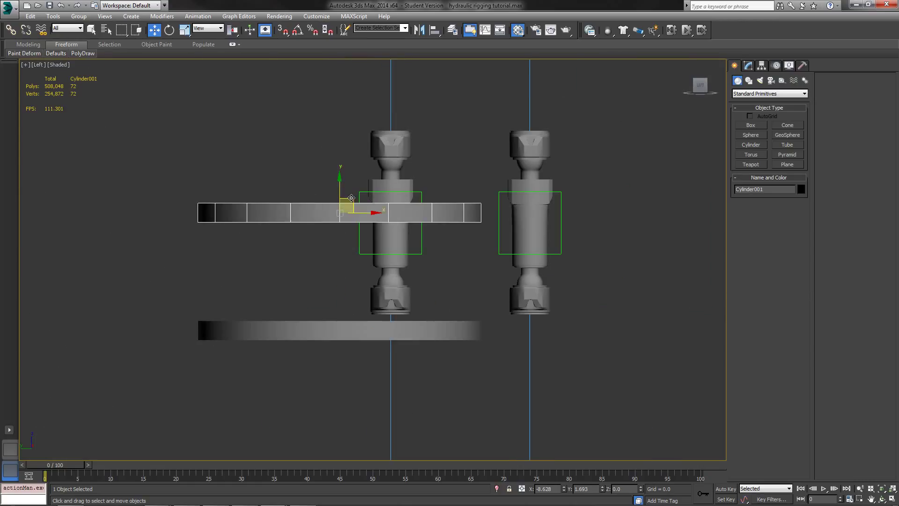
pyautogui.moveTo(346, 197); pyautogui.dragTo(461, 106)
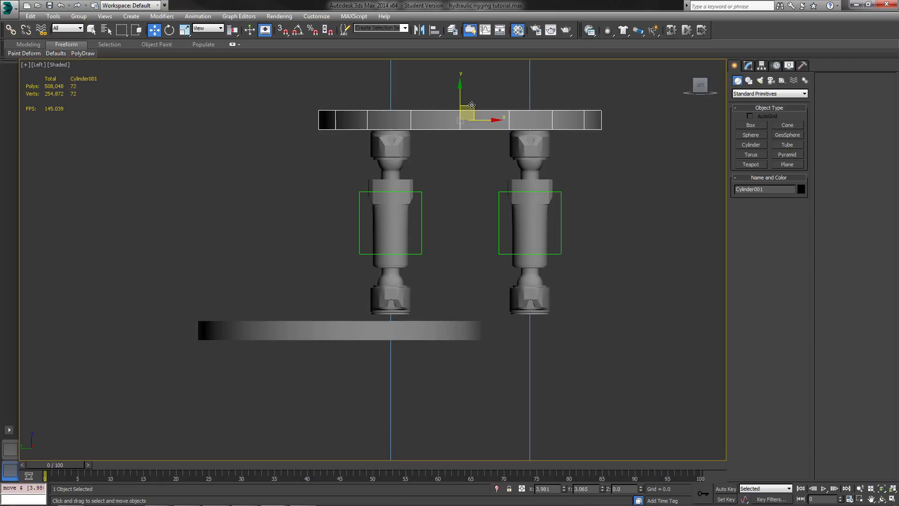
pyautogui.moveTo(461, 119); pyautogui.dragTo(340, 328)
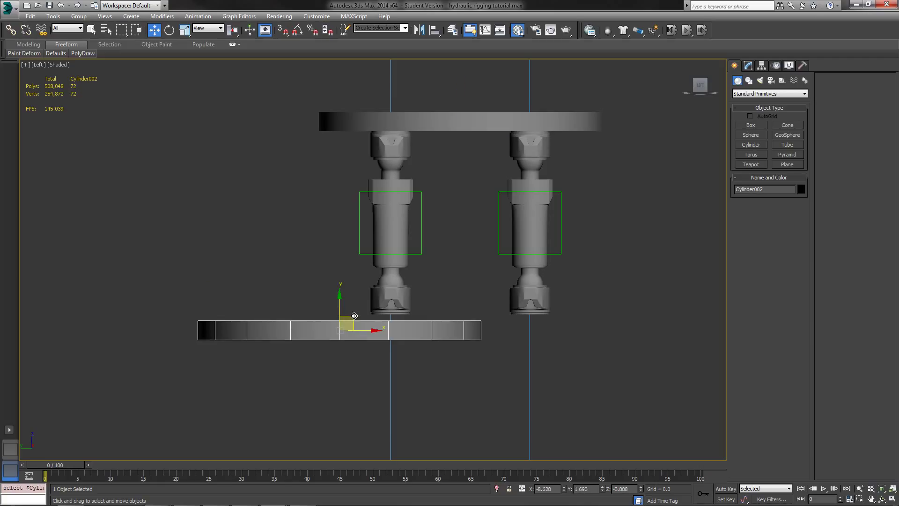
pyautogui.moveTo(354, 316); pyautogui.dragTo(474, 307)
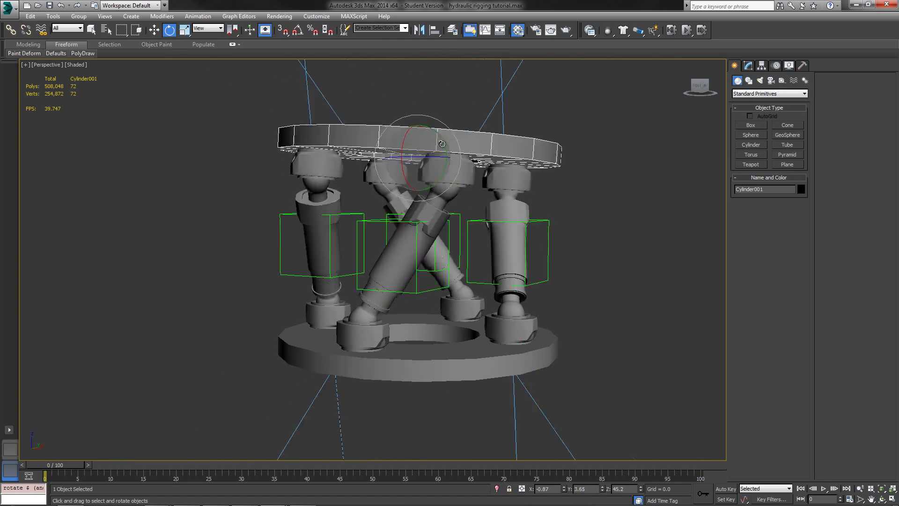
# Step: Rotate the top ring to watch the pistons tilt along, then orbit in to inspect the joints
pyautogui.moveTo(441, 143); pyautogui.dragTo(436, 126)
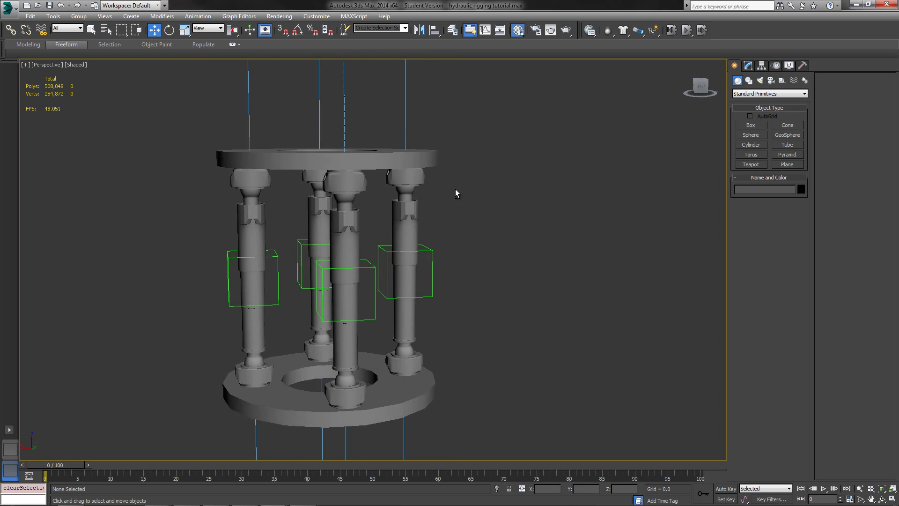
pyautogui.moveTo(456, 193); pyautogui.dragTo(447, 199)
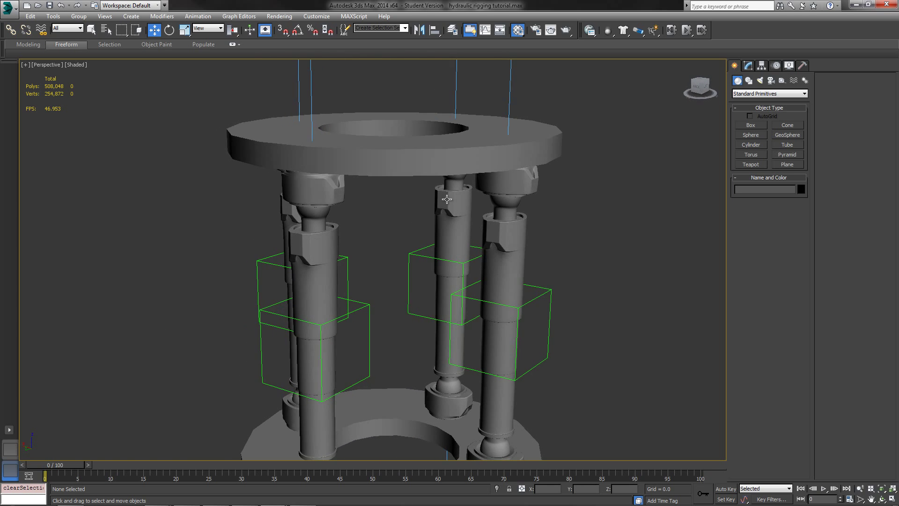